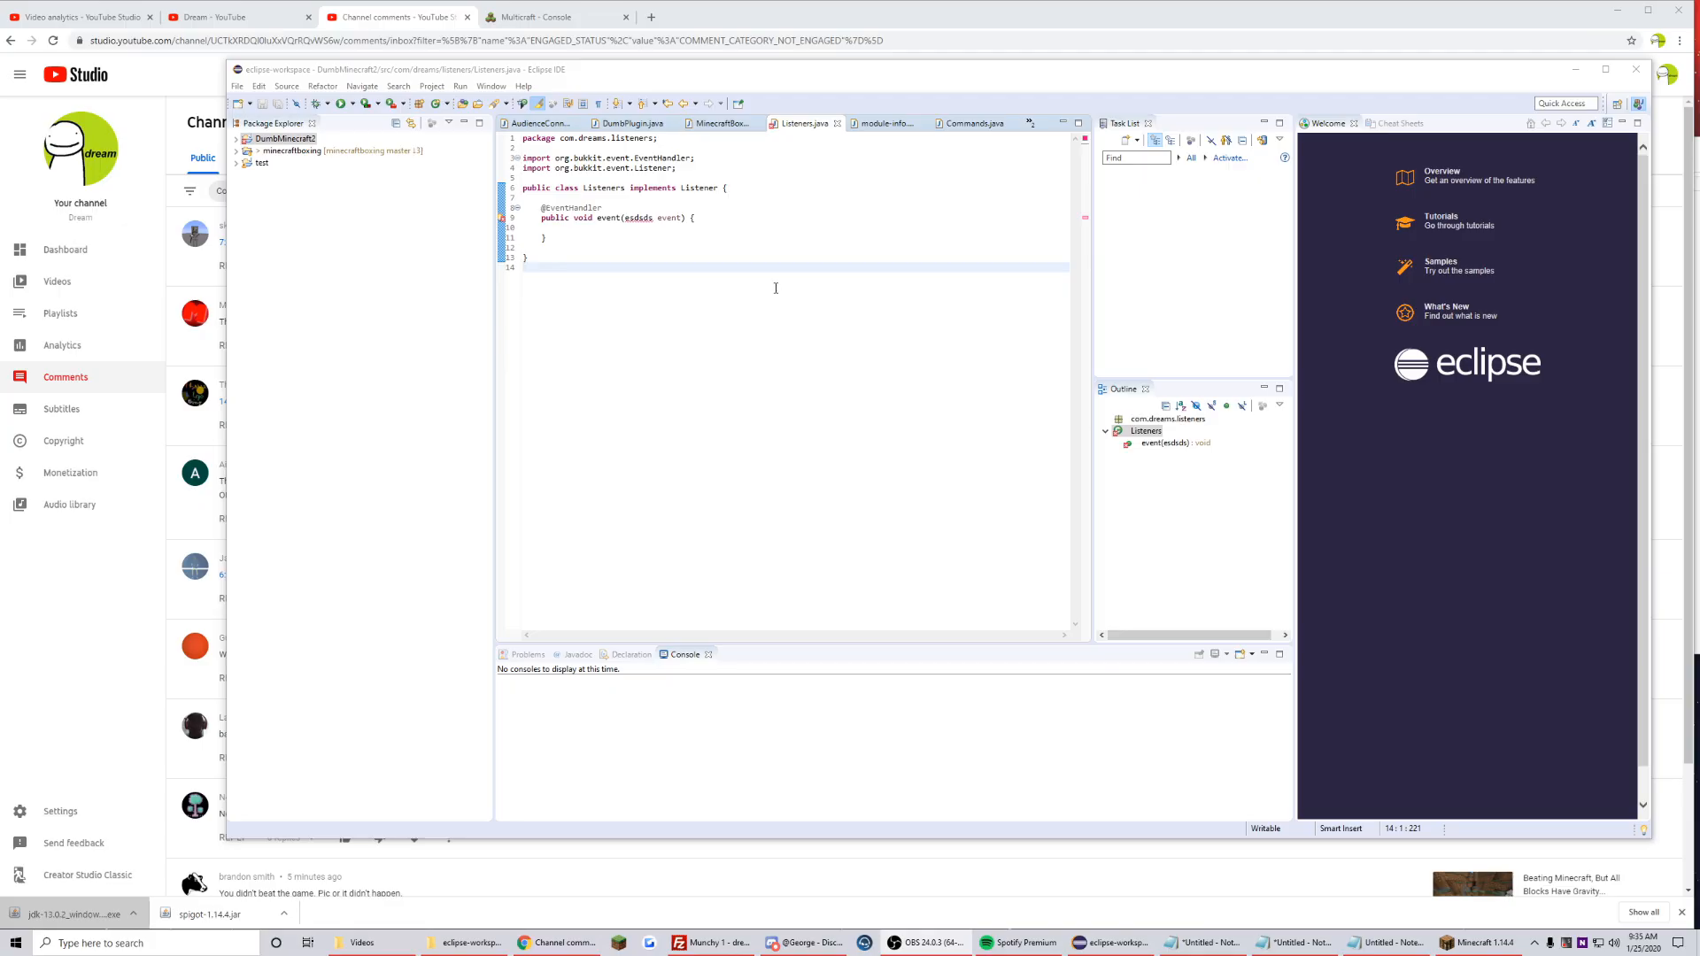
mouse_move(725, 254)
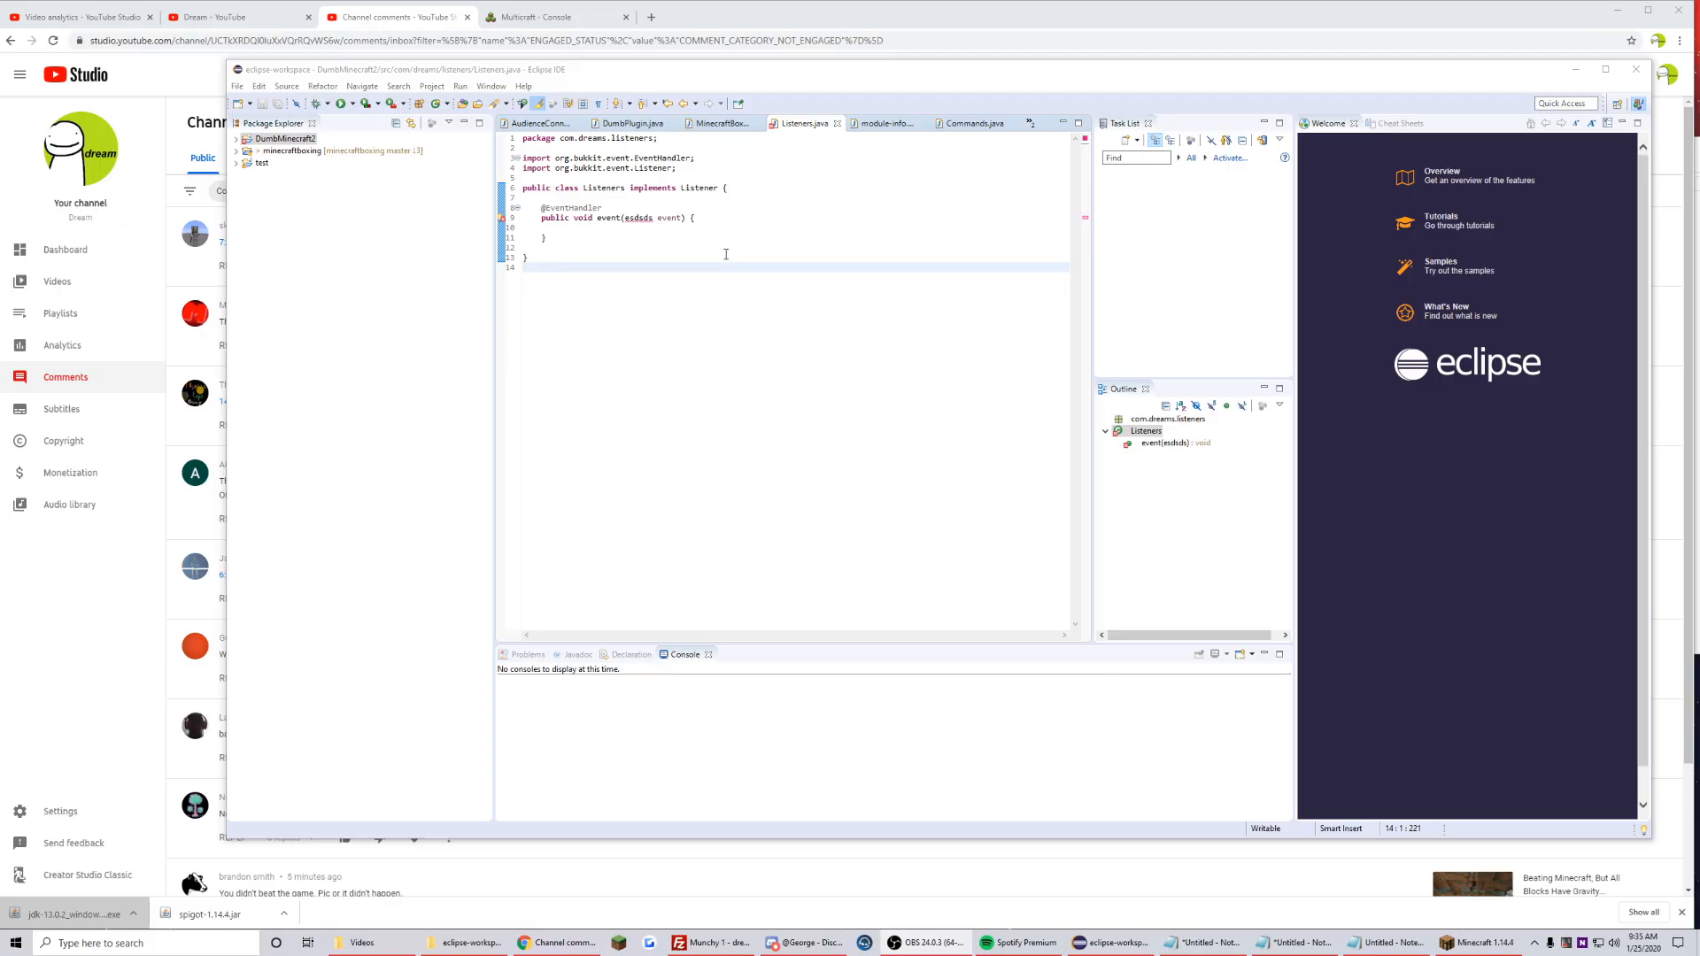
mouse_move(957, 91)
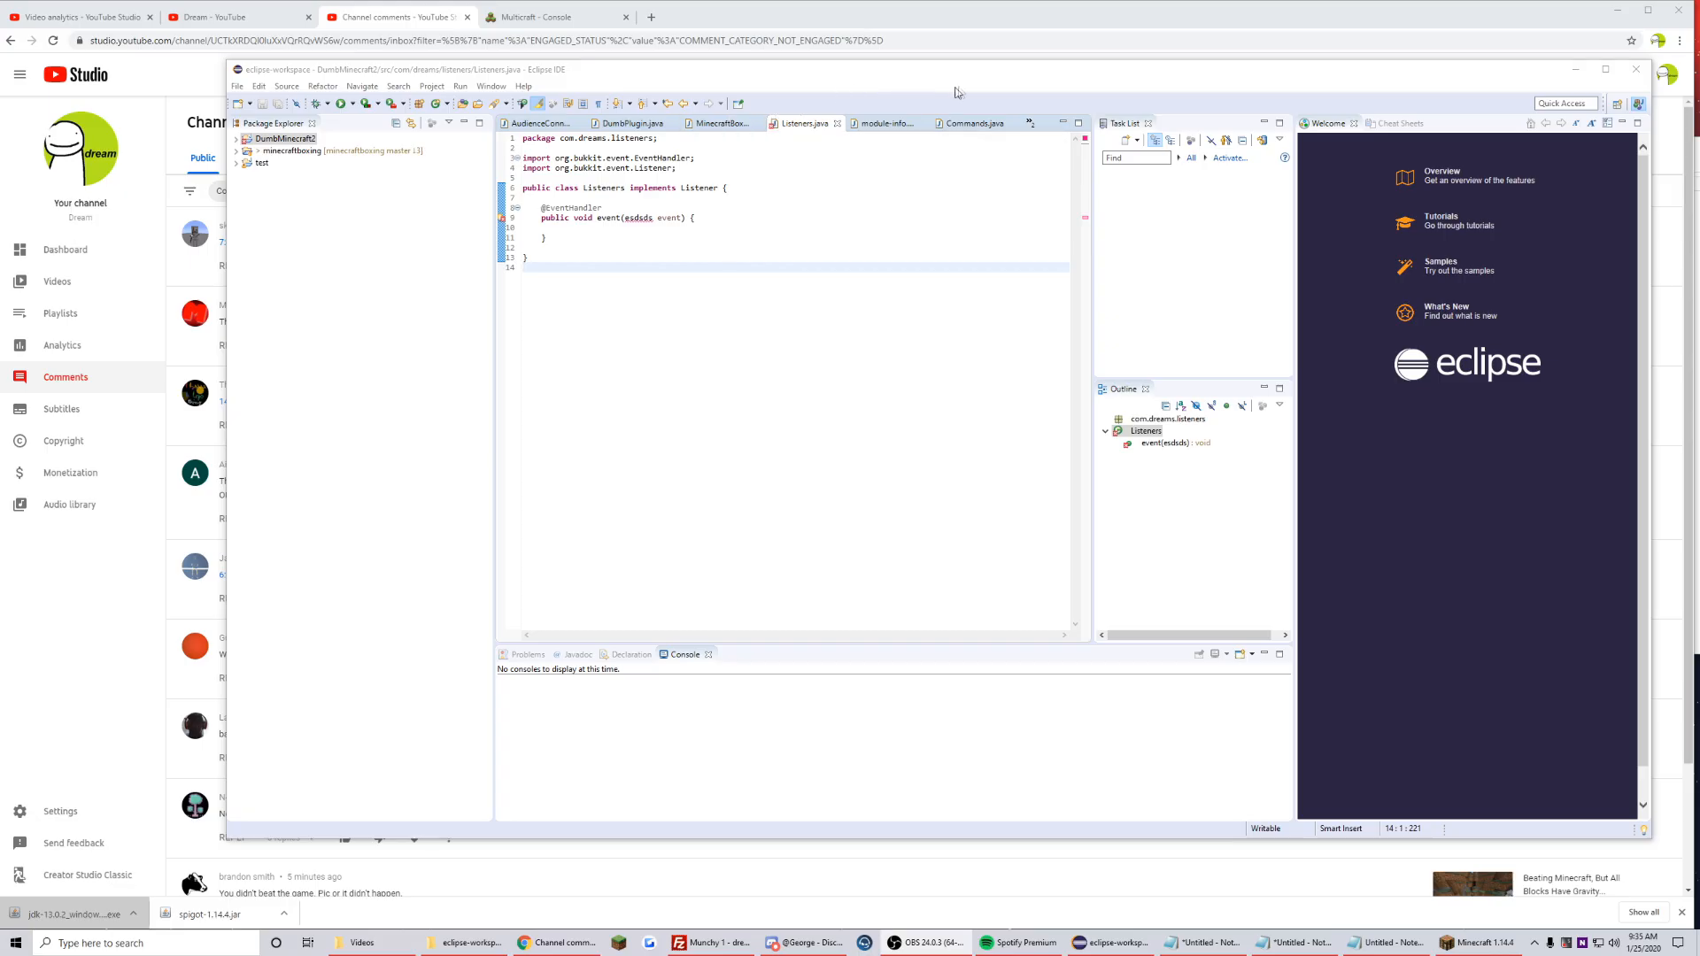
mouse_move(639, 58)
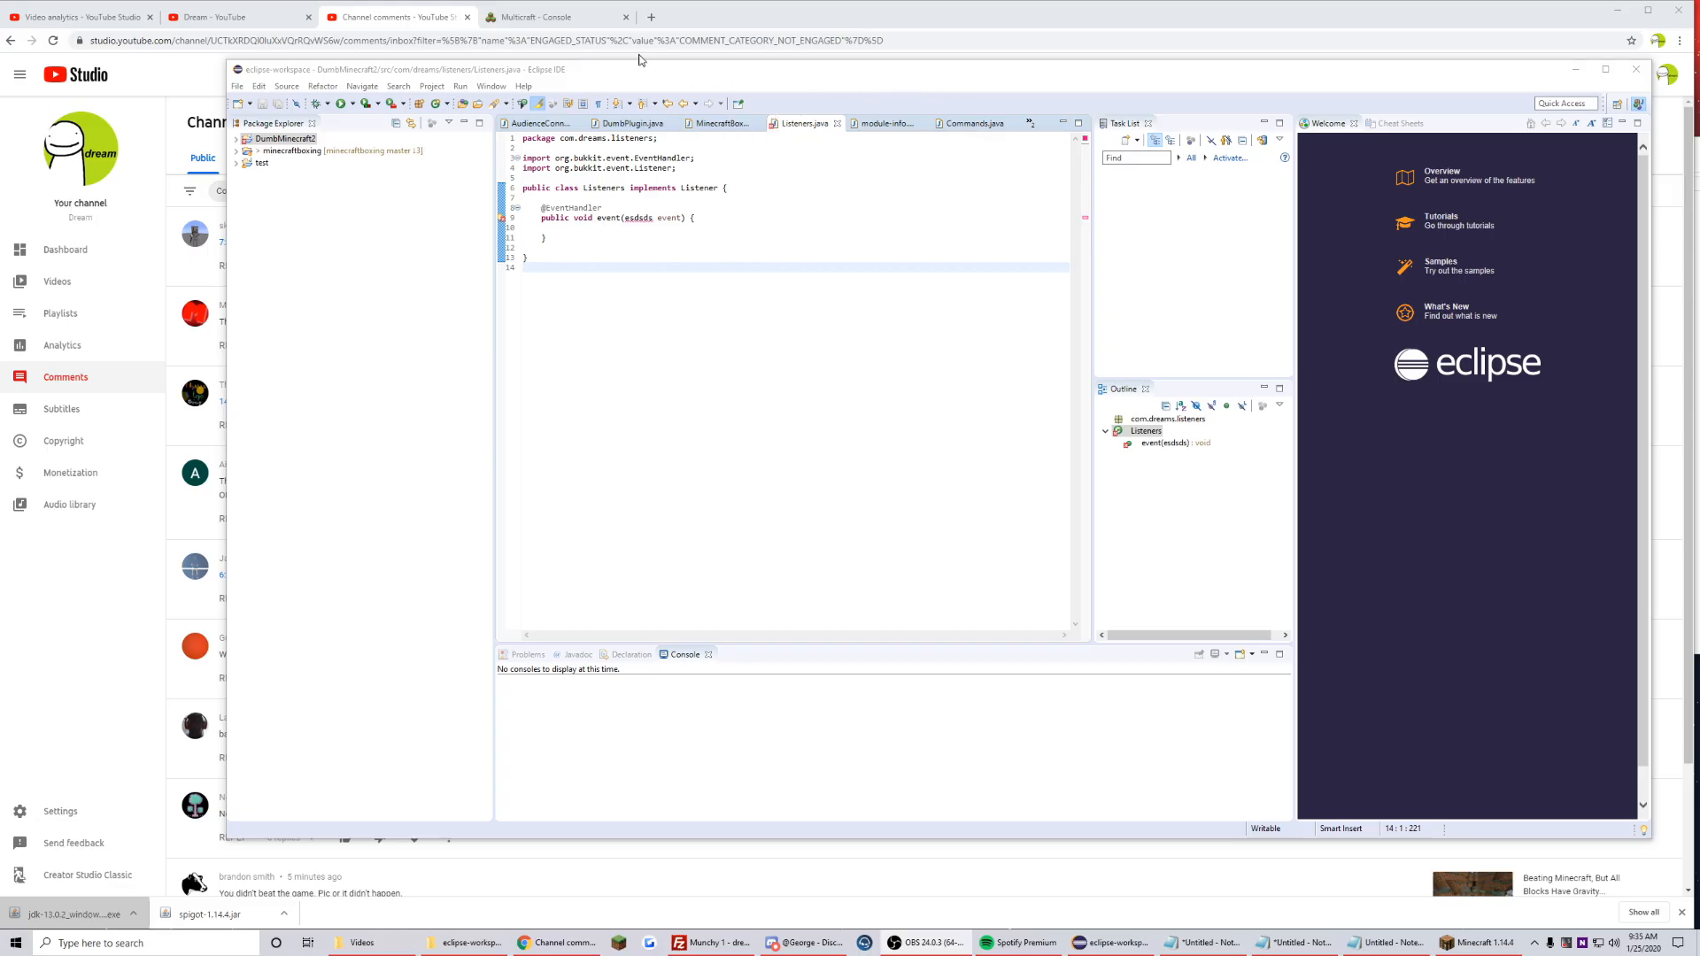
mouse_move(397, 16)
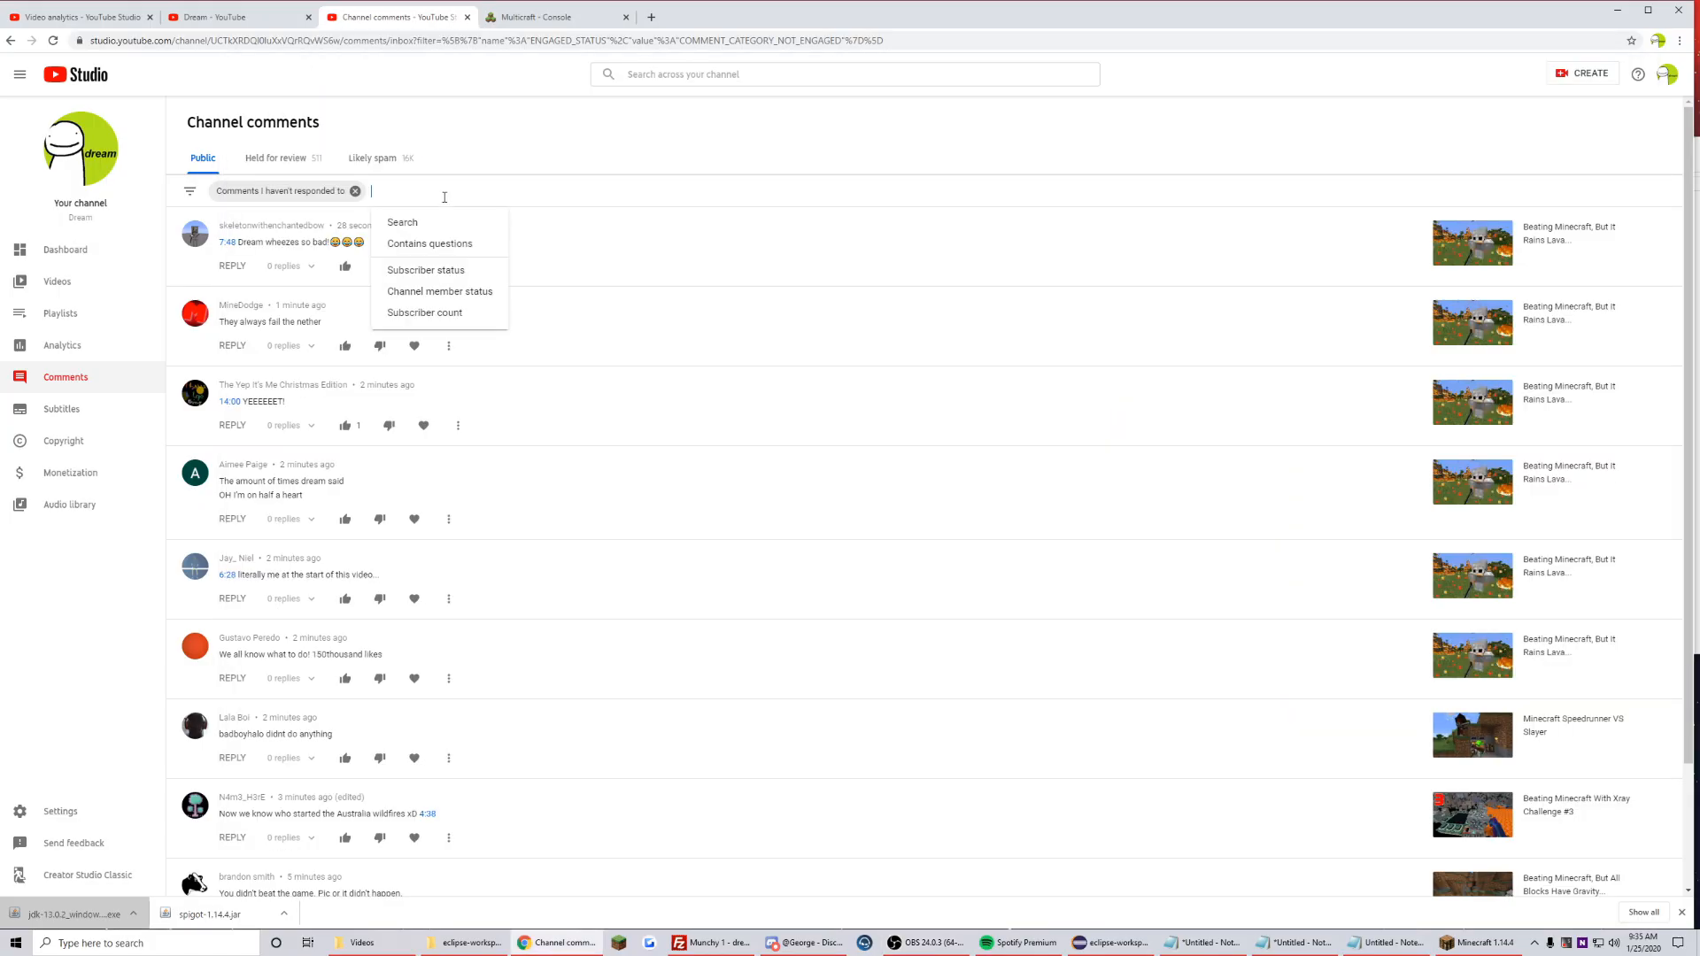
- Add a Search filter to the unanswered YouTube Studio comments and begin entering a term
click(402, 222)
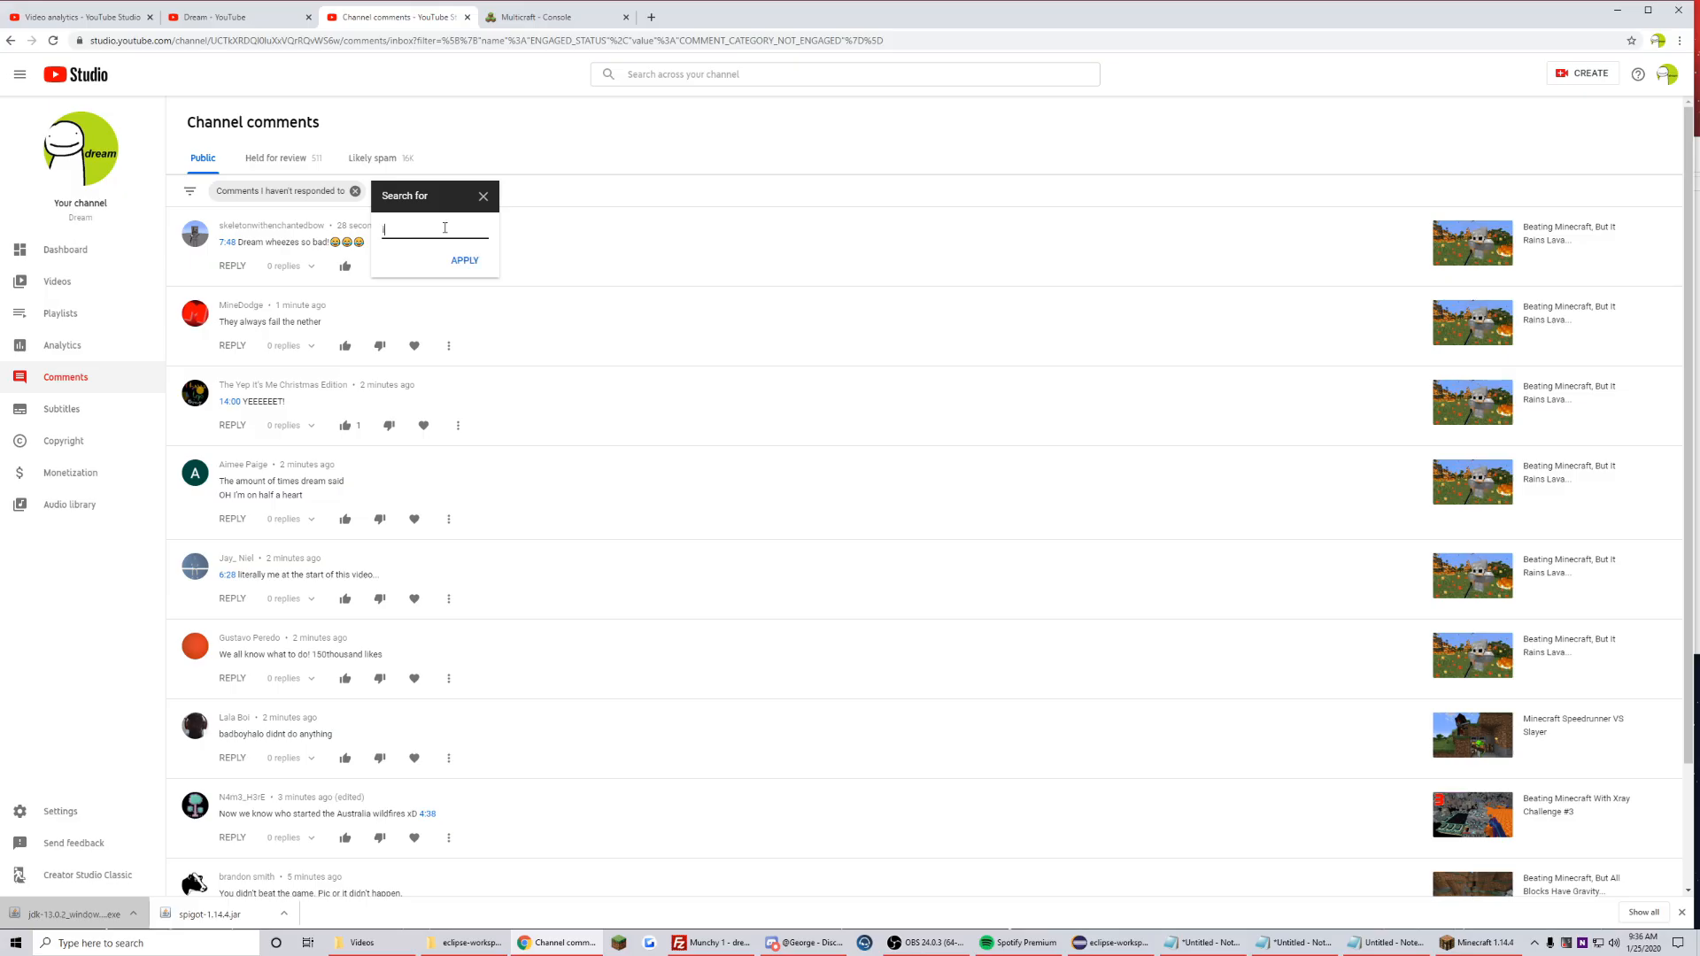
click(464, 260)
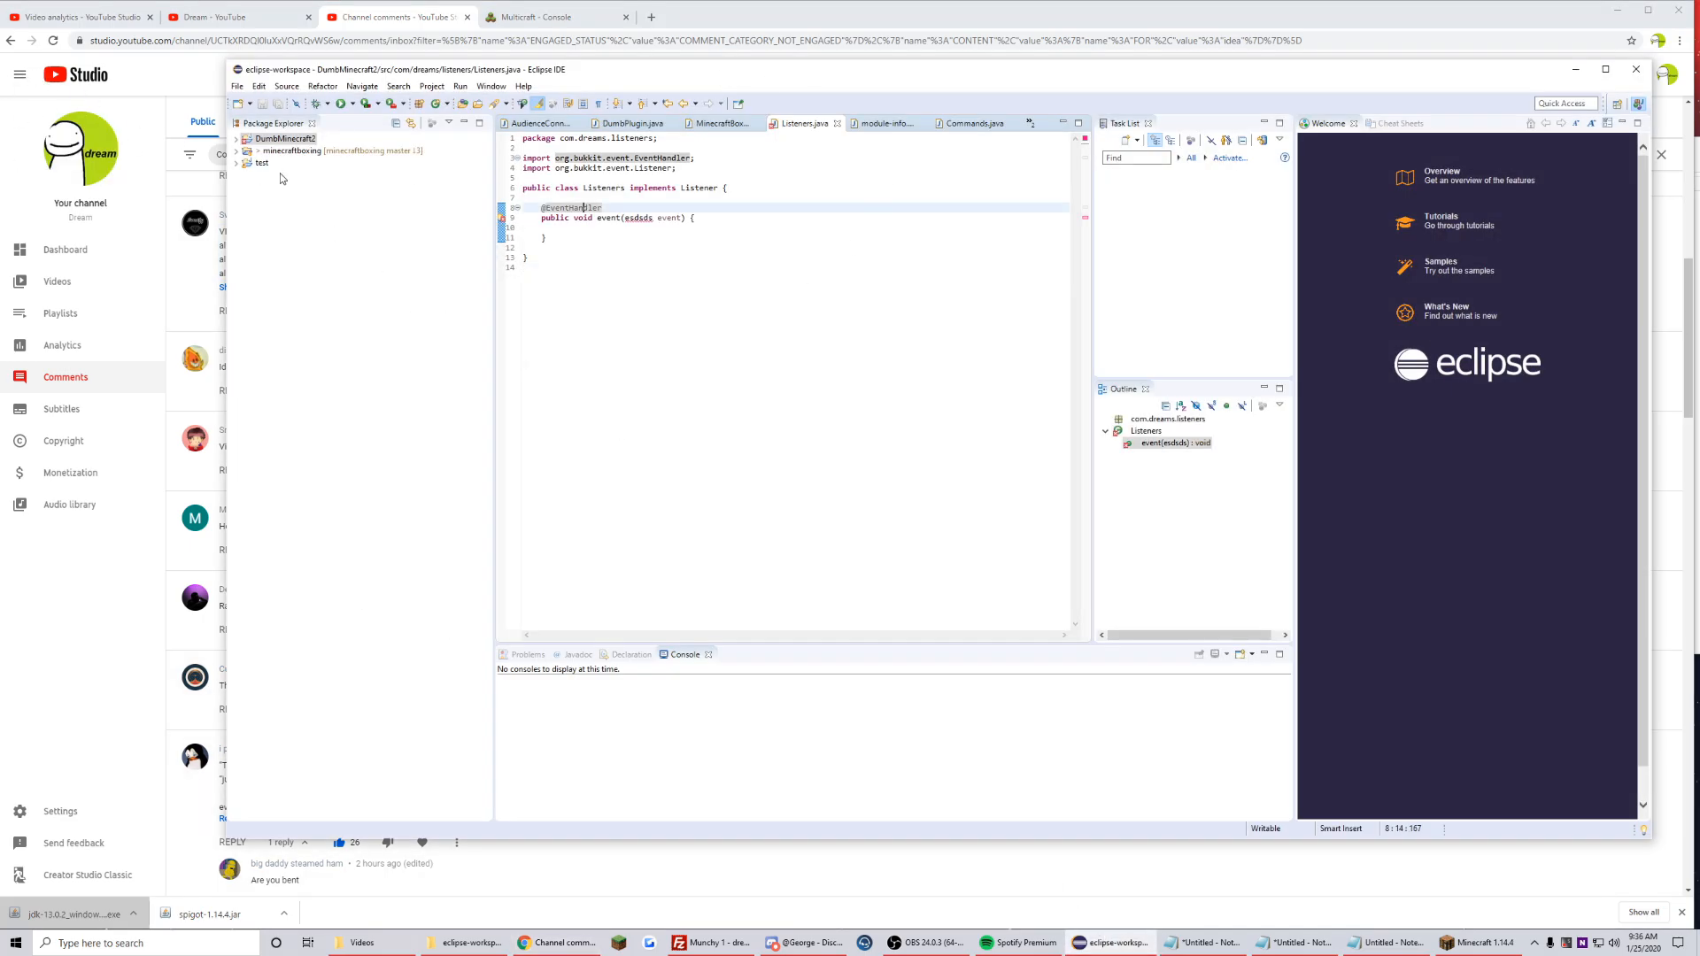
- Expand the DumbMinecraft2 project and check listener registration in DumbPlugin.java
click(236, 139)
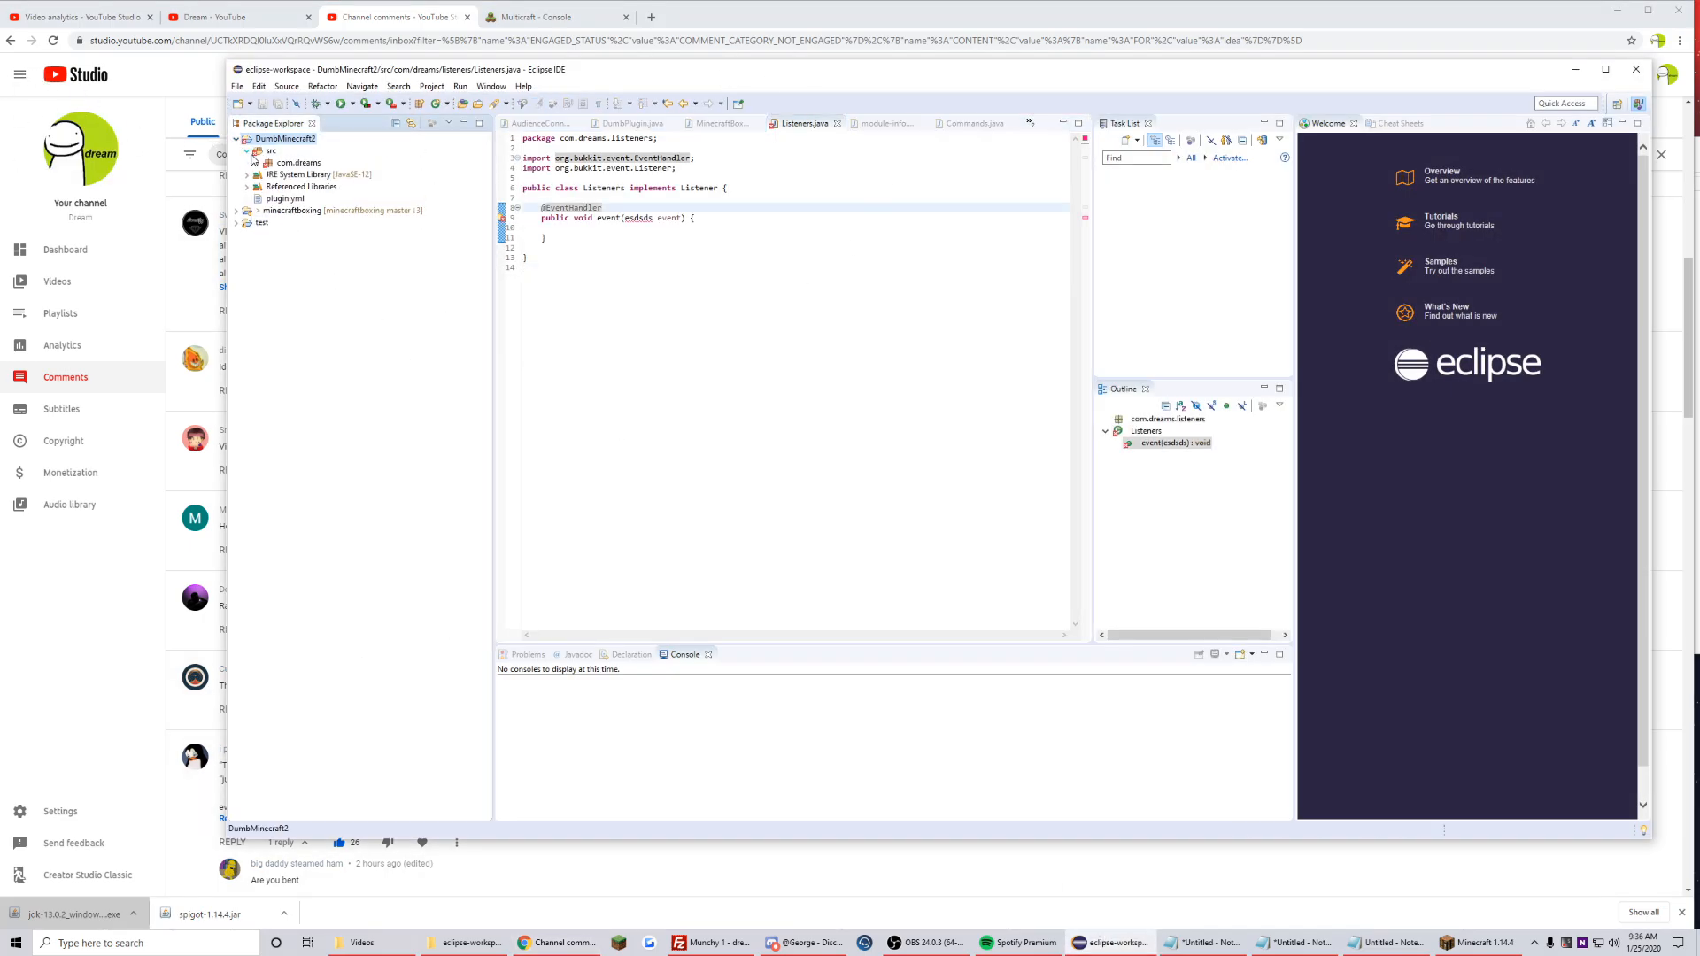
click(631, 123)
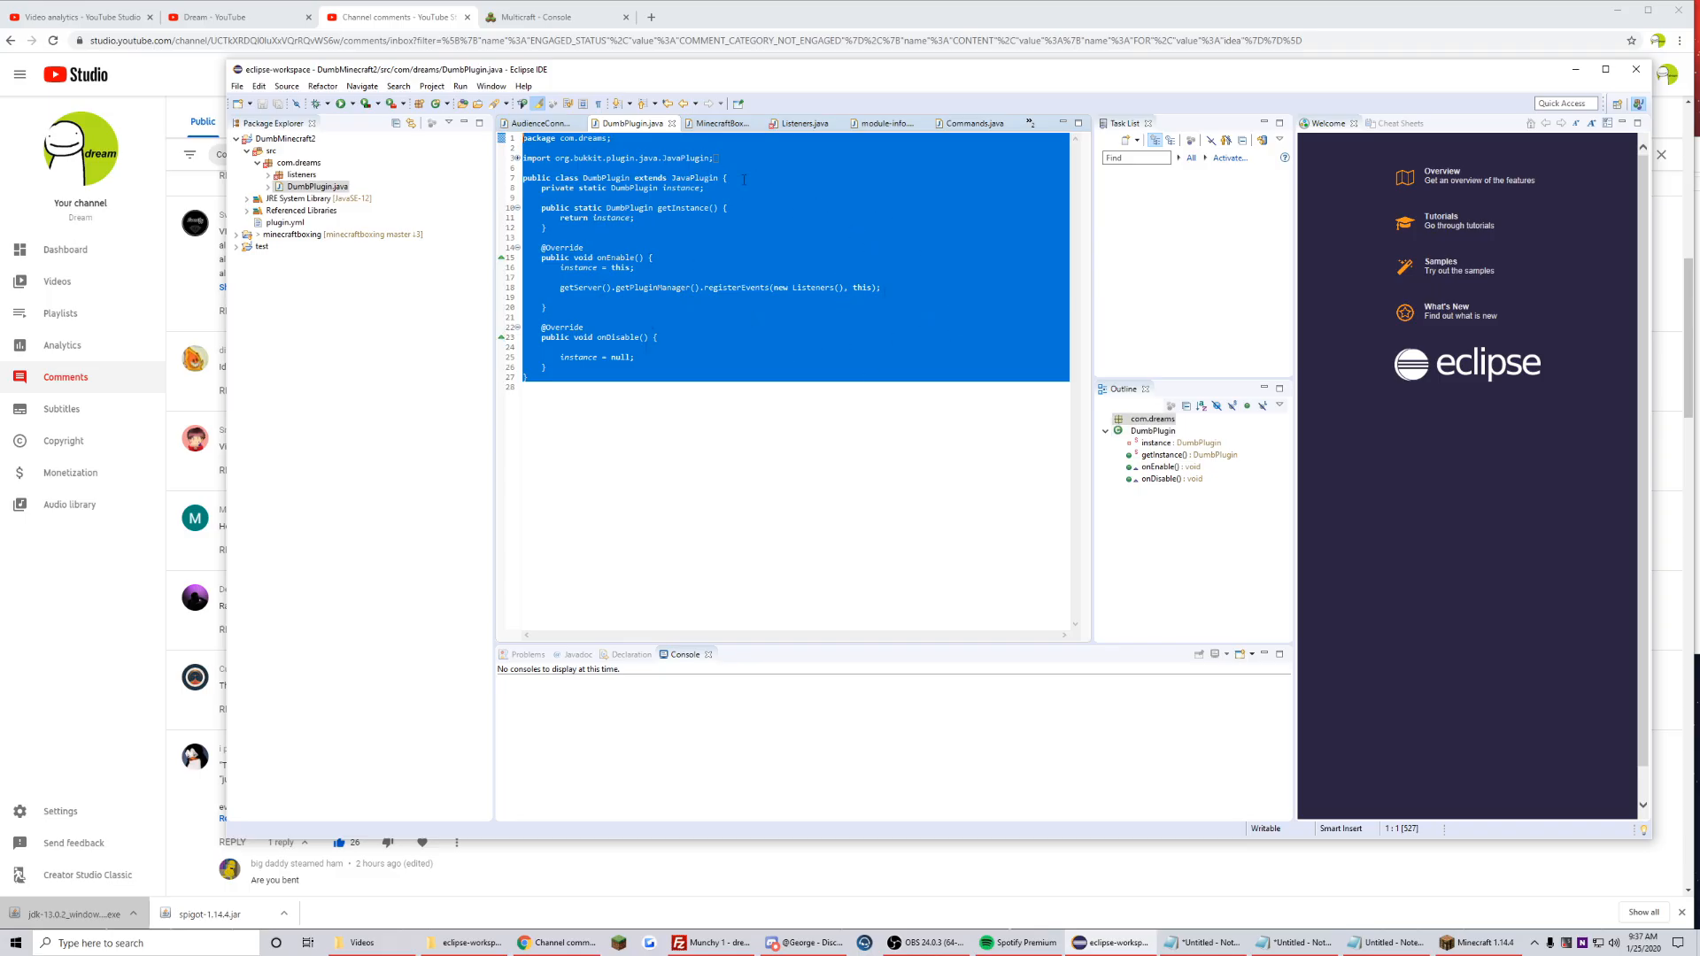
click(567, 287)
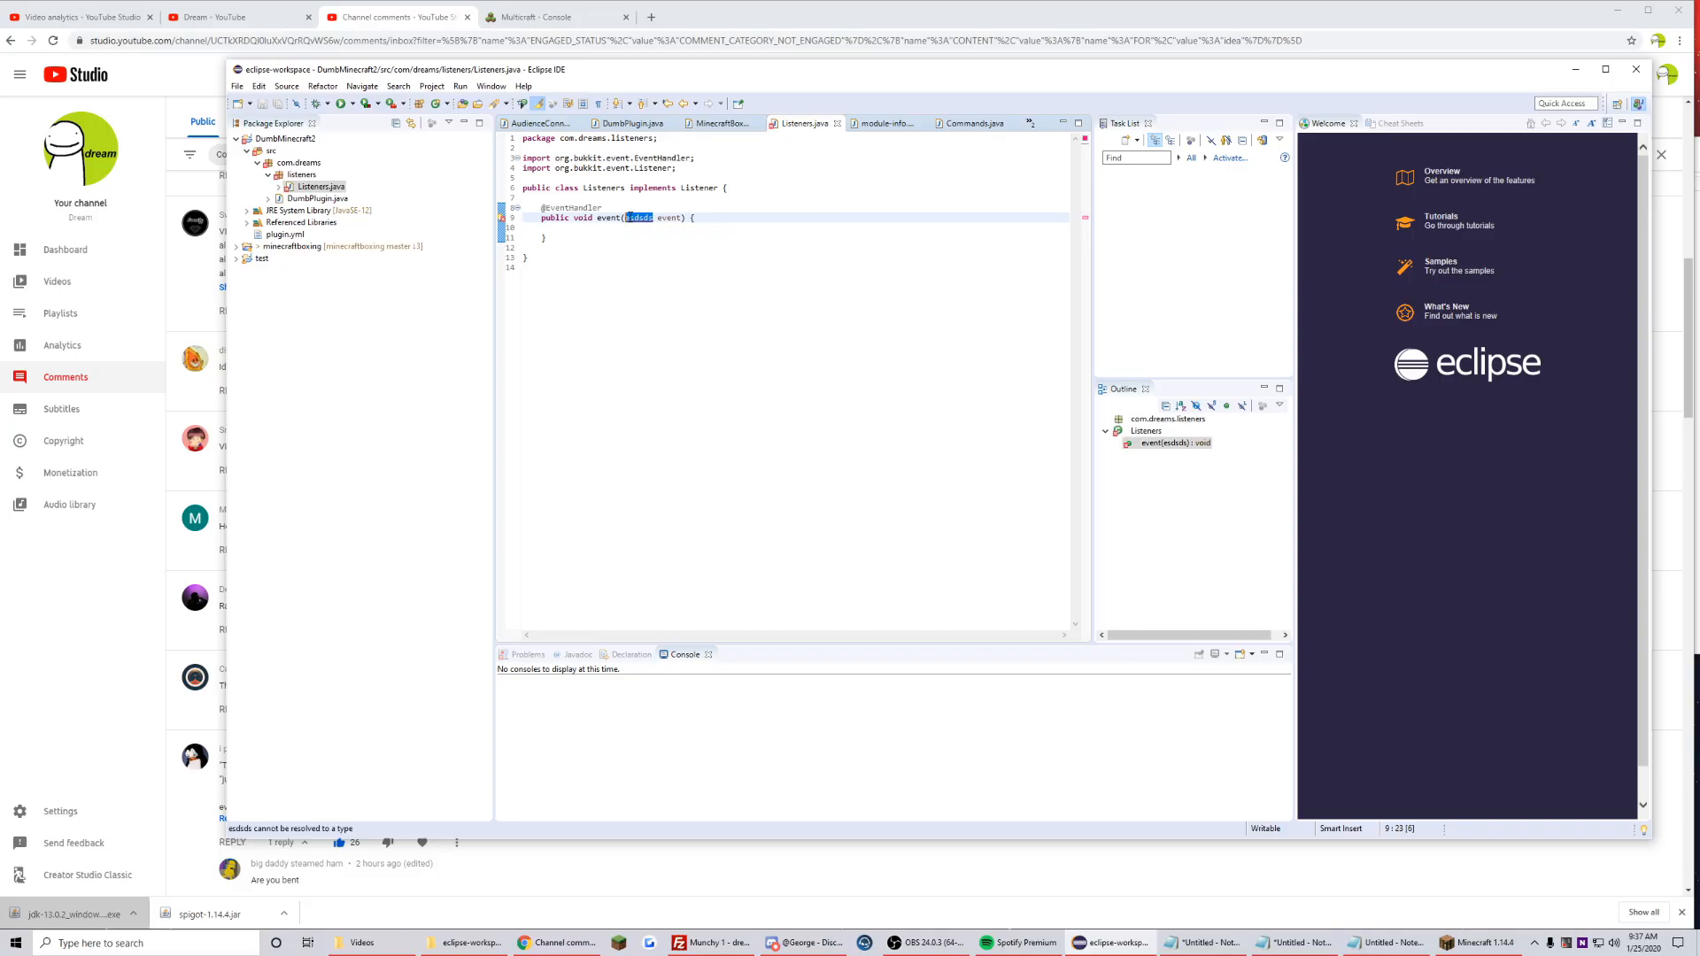
- Write a CreatureSpawnEvent handler that sets spawned creepers to powered
text(CreatureSpawnE)
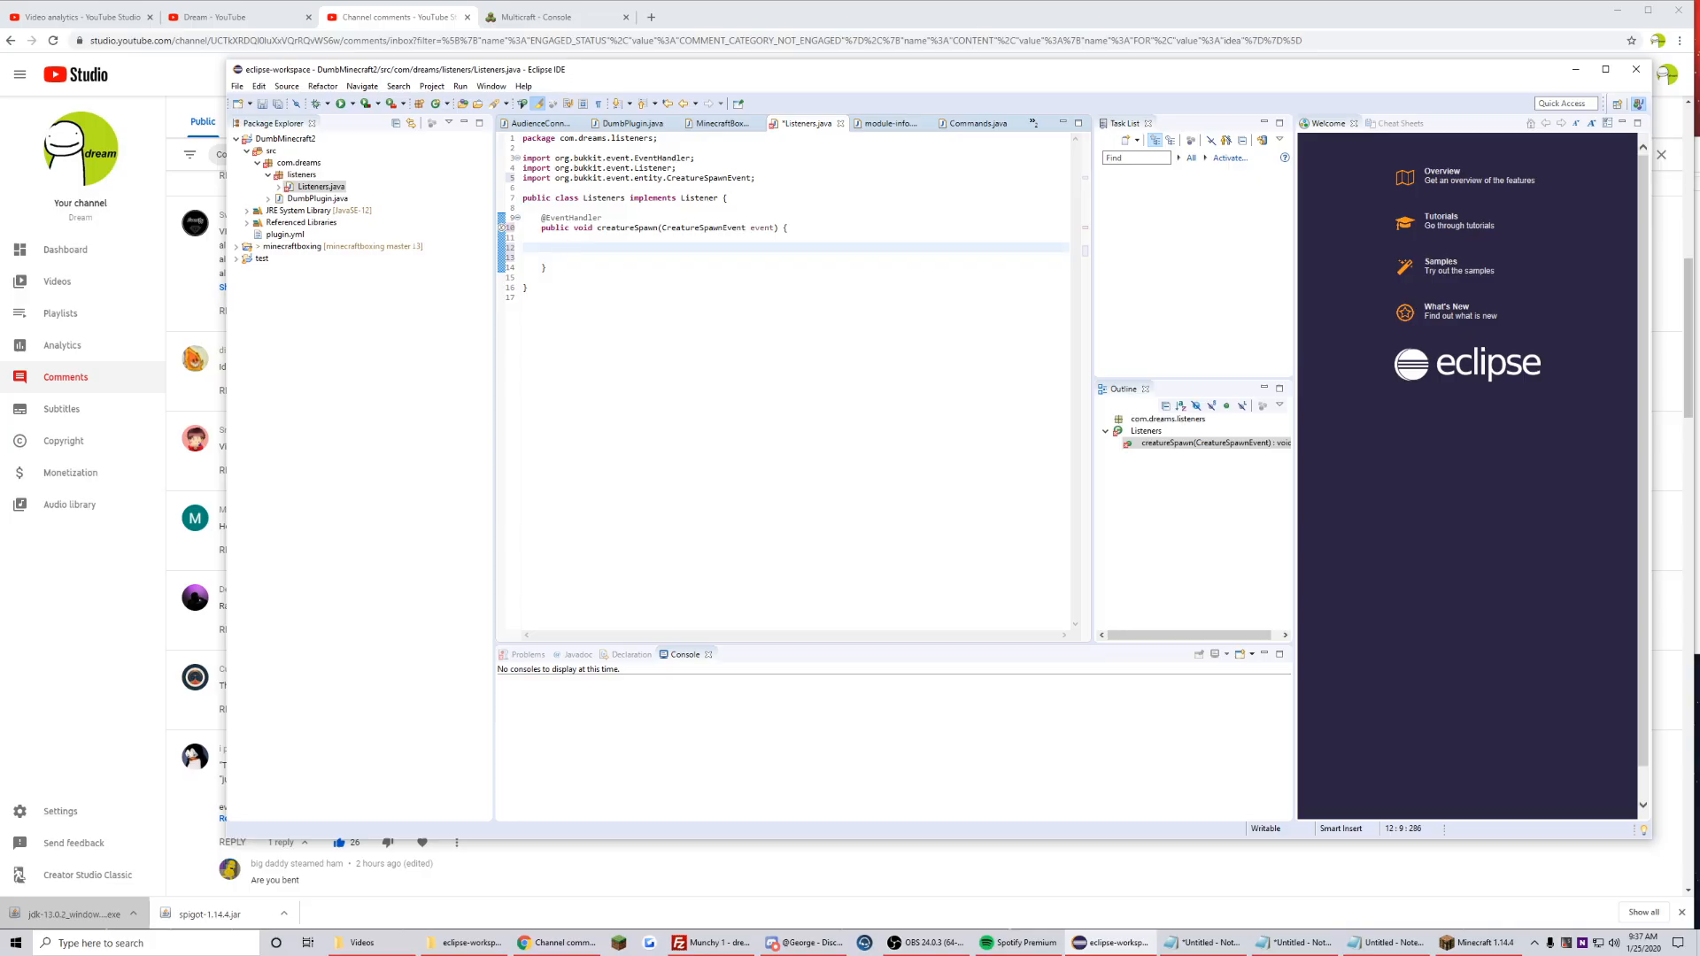
text(if(event..getEntityType() == EntityType.CREEPER) {)
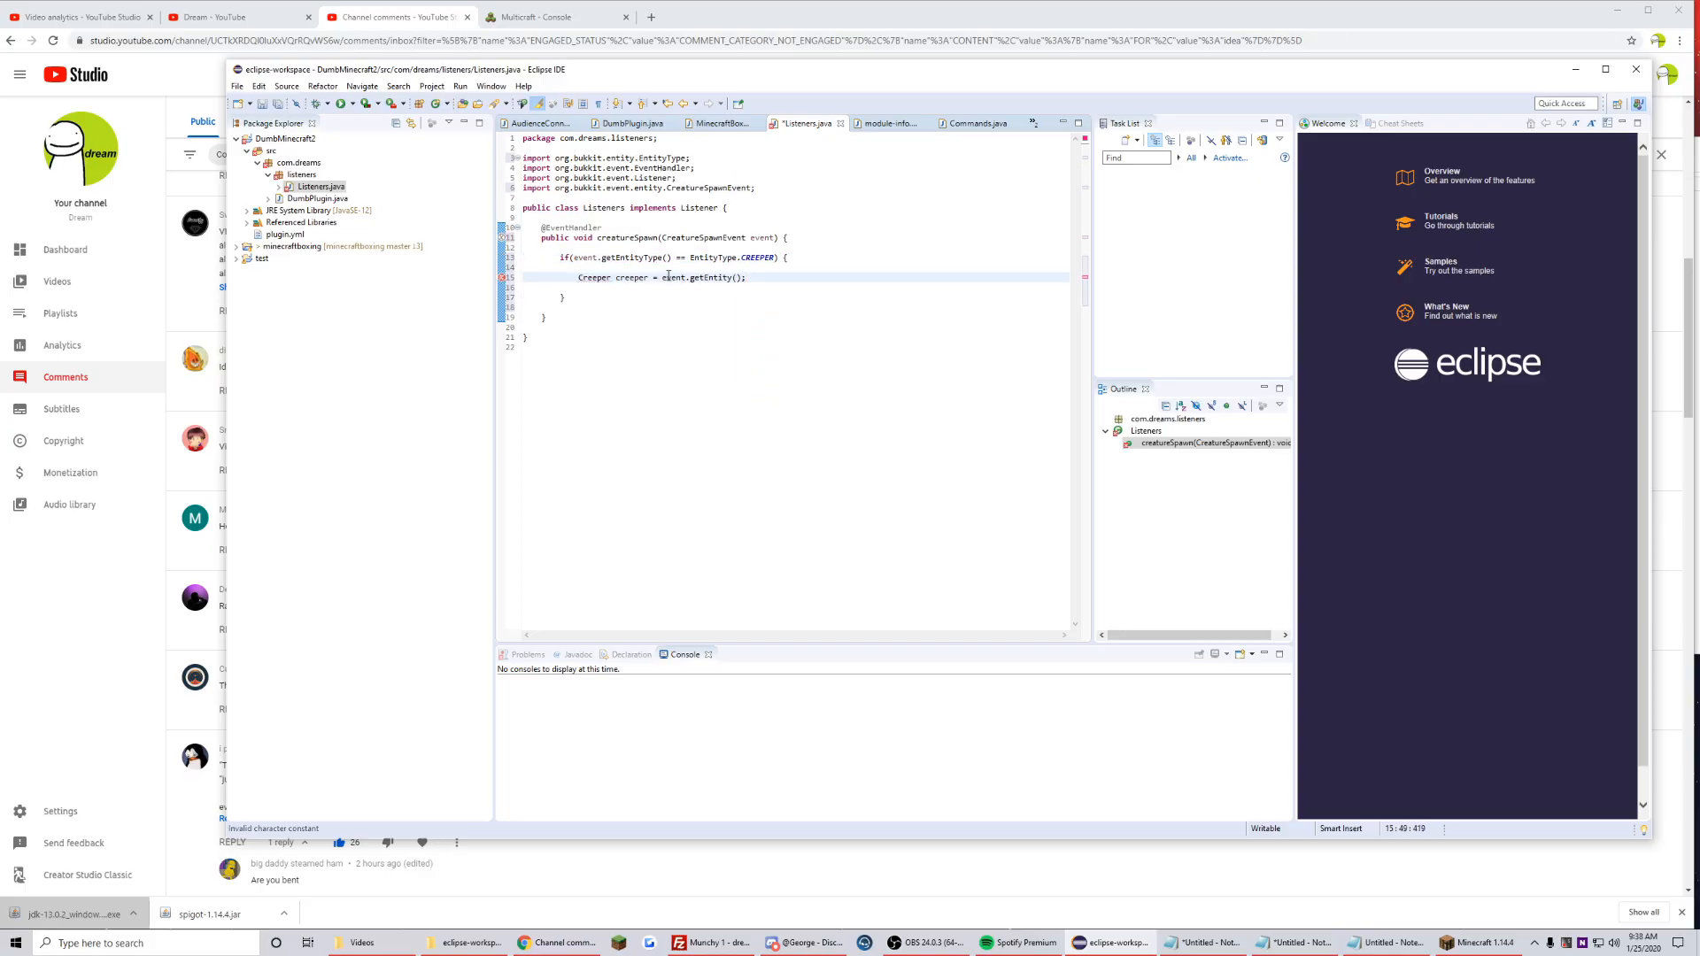
text((Creeper)
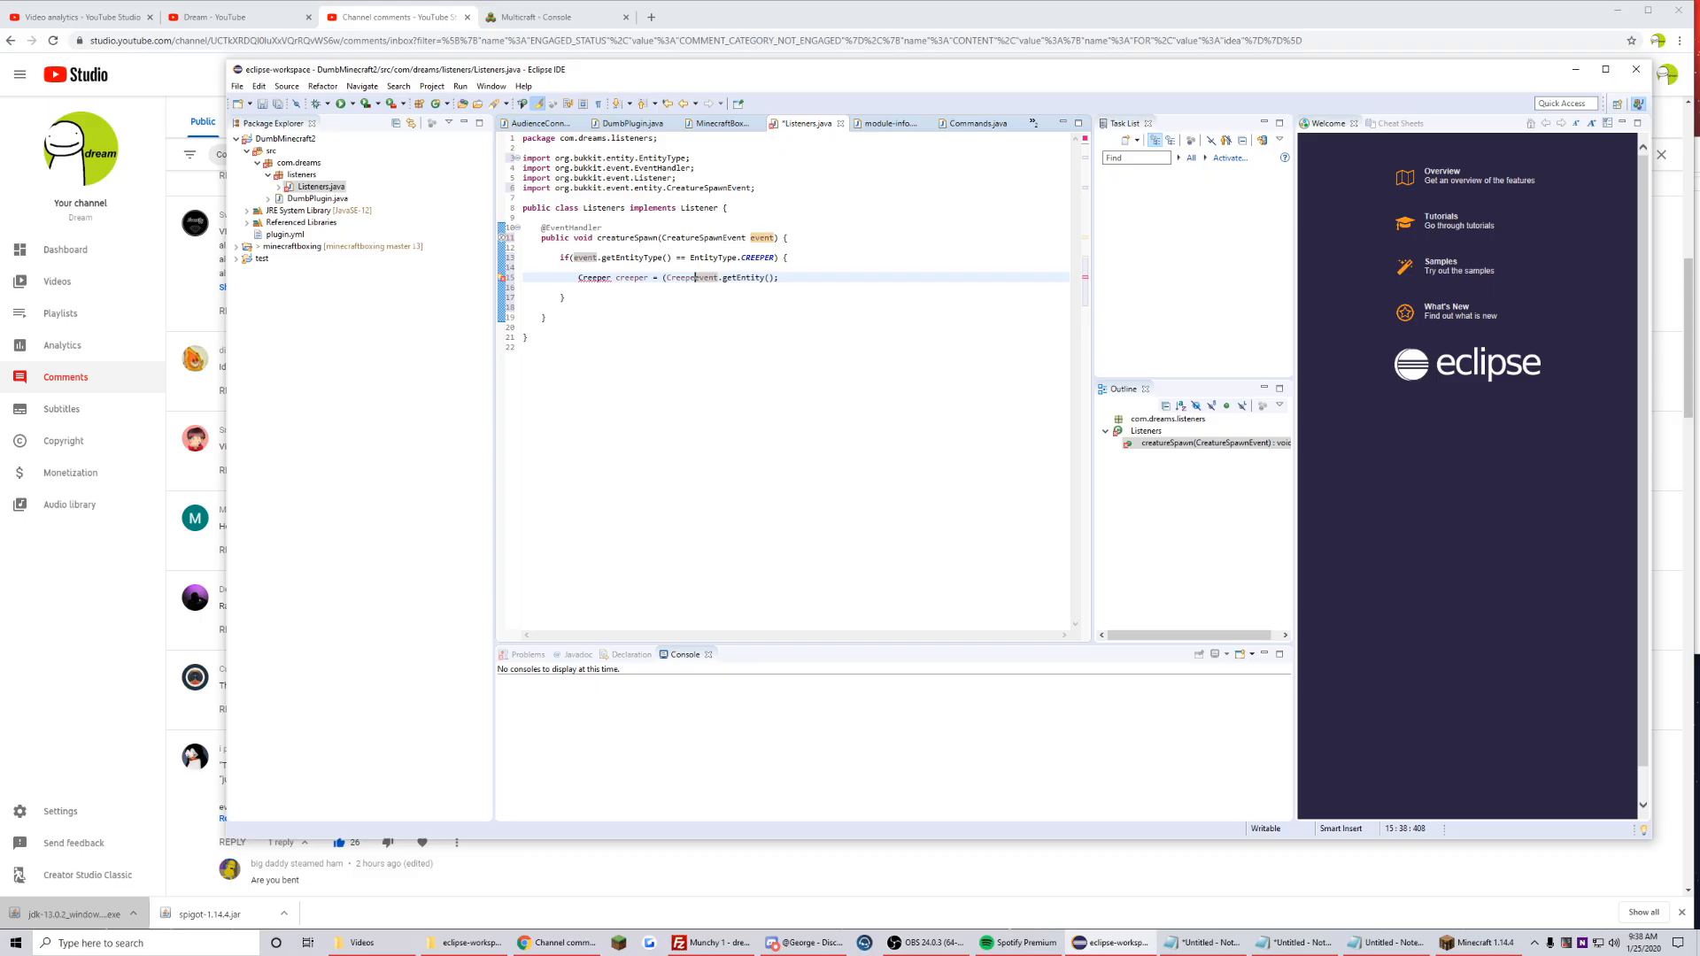
text(creeper.setPowered(true);)
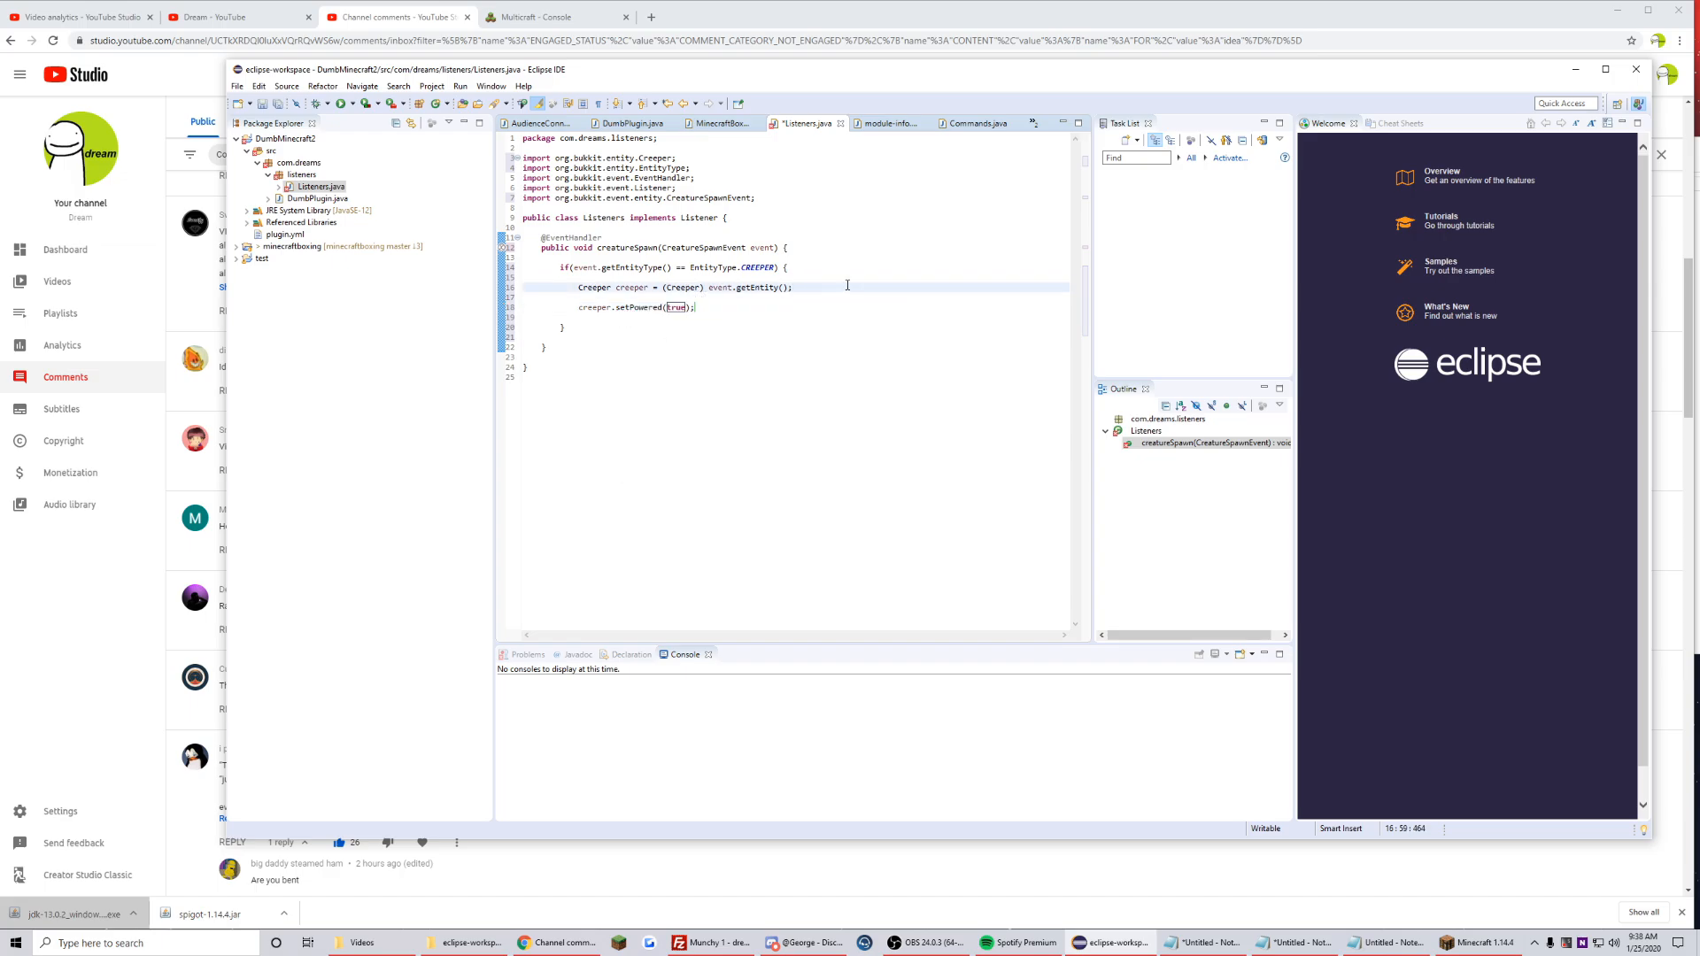
click(792, 286)
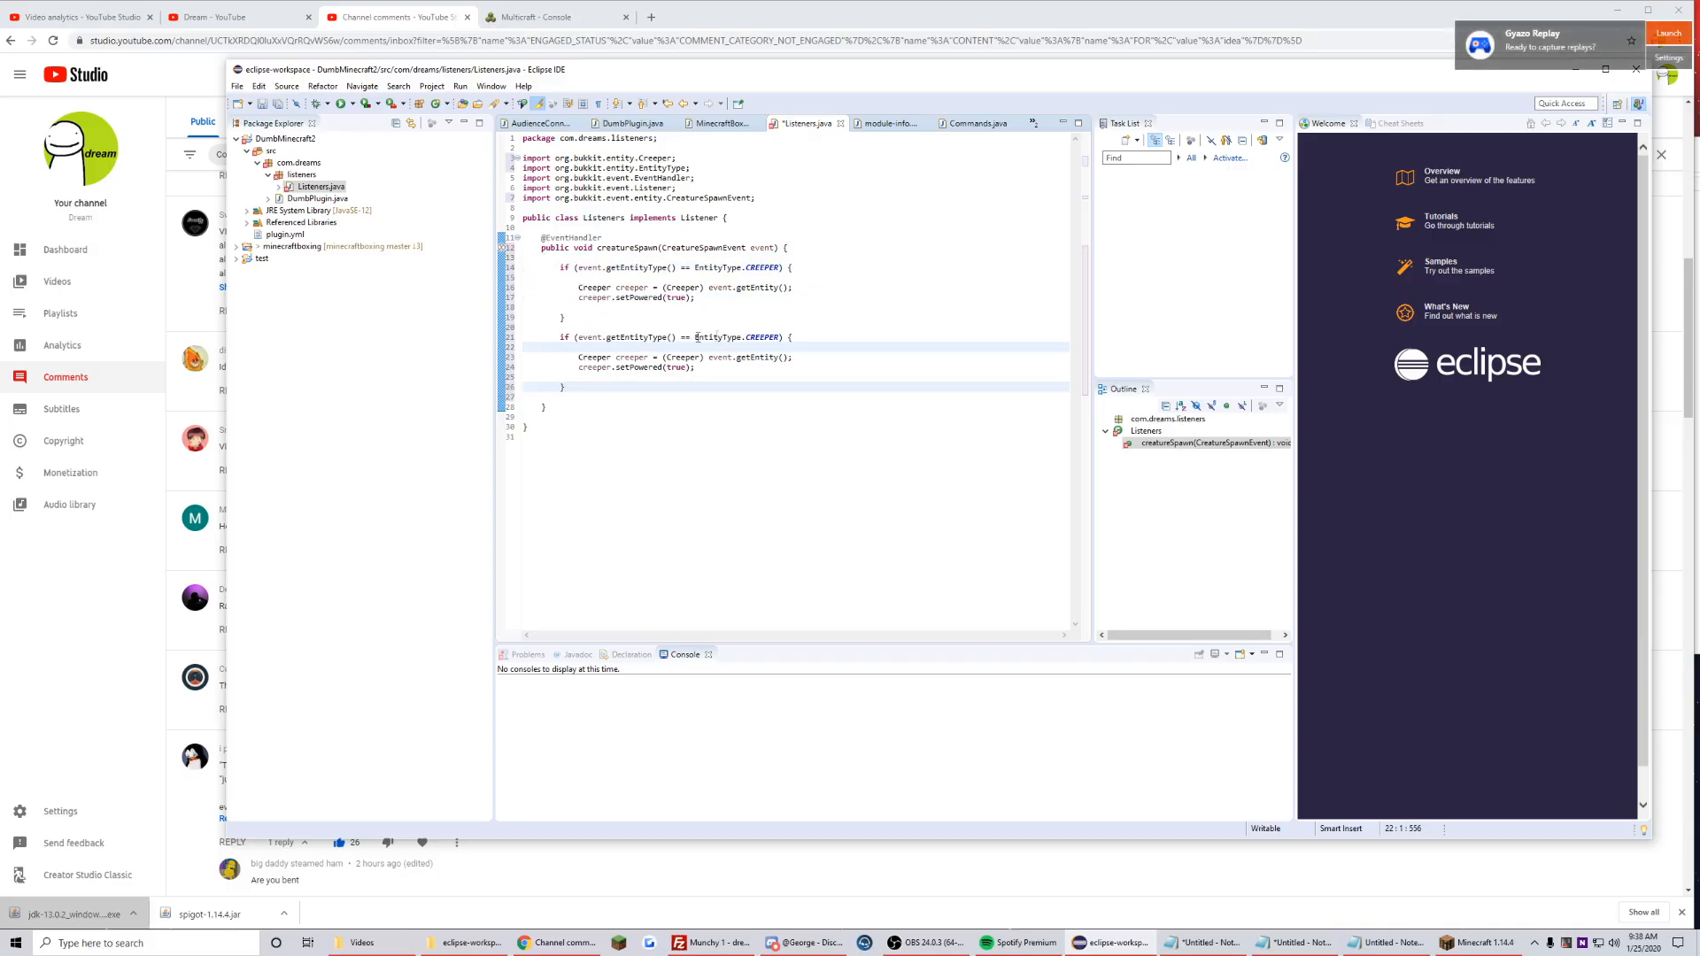
- Turn the copied creeper block into a zombie check with diamond armour
double_click(762, 337)
text(ZOMBI)
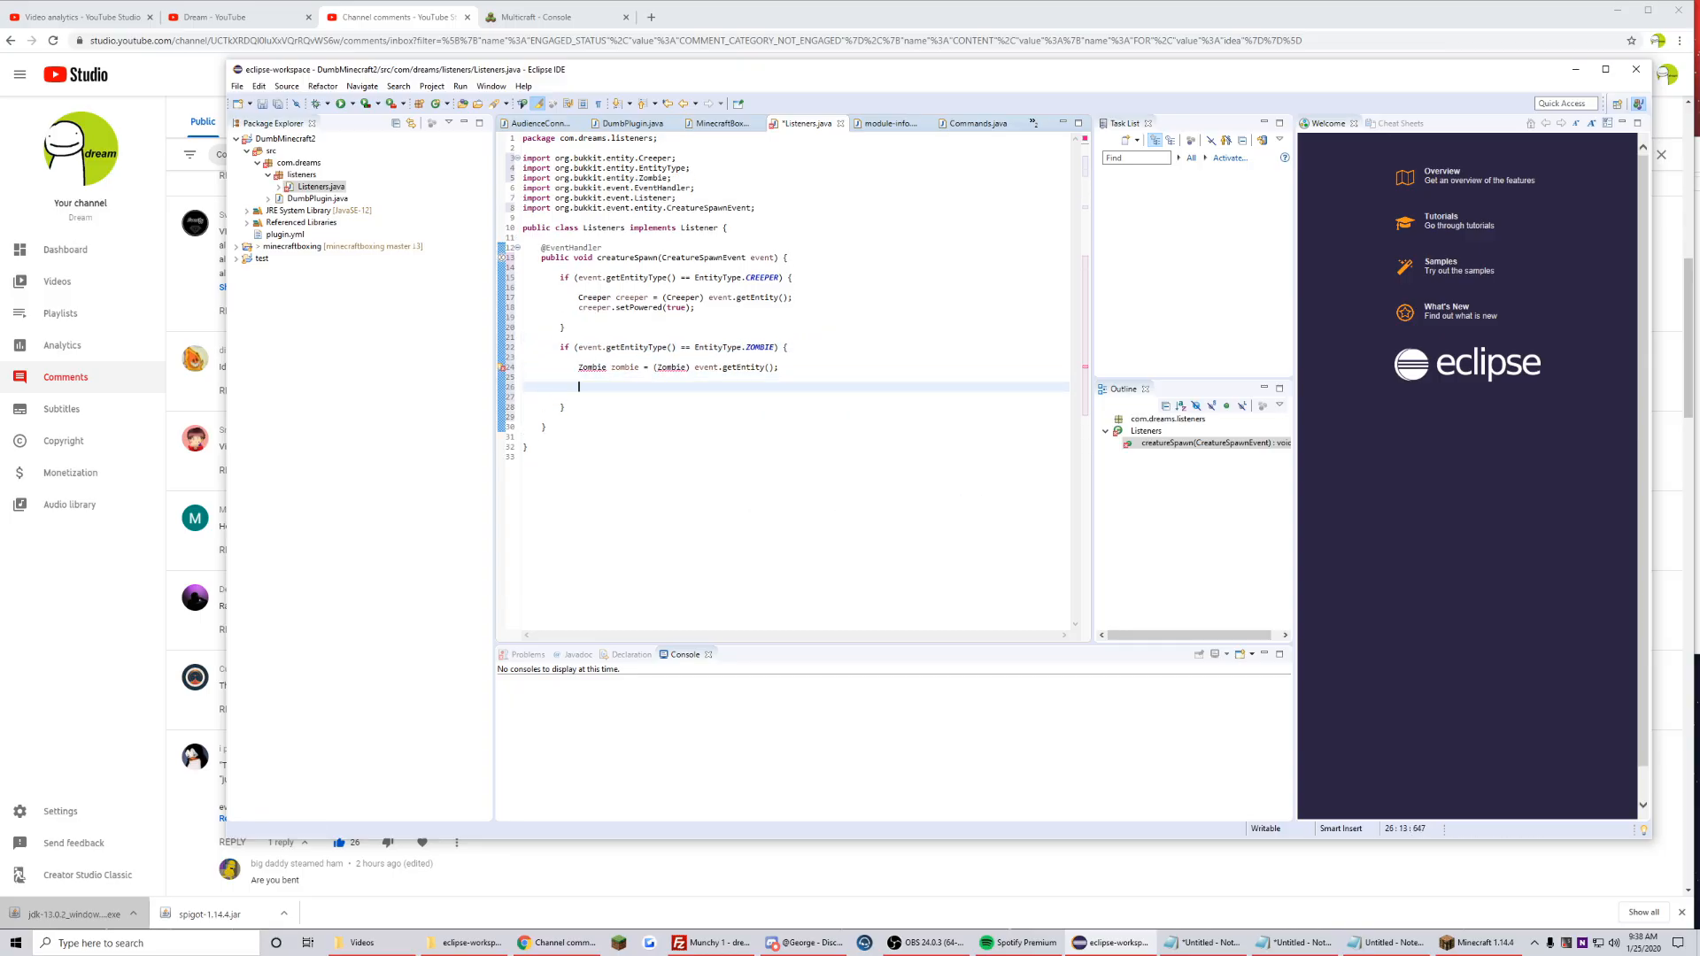
text(zombie.getEquipment().setHelmet(new ItemStack(Material.DIAMOND_HELMET));)
text(ItemStack p)
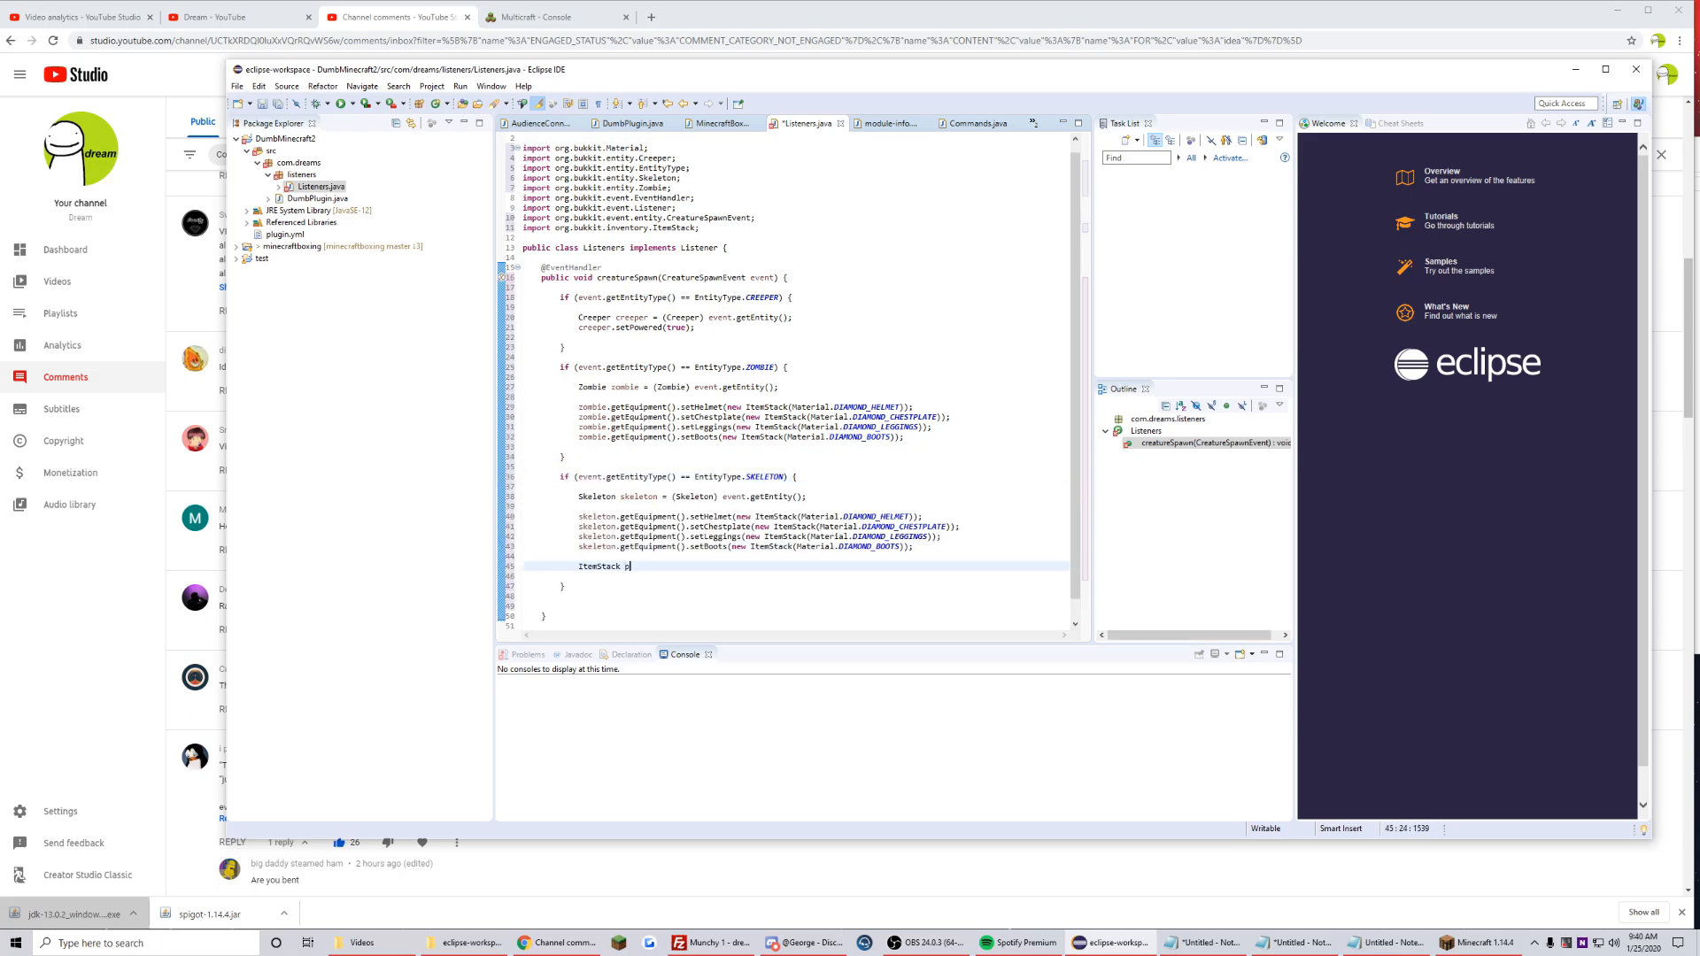
- Create a bow ItemStack enchanted with ARROW_KNOCKBACK 2 and add the skeleton case
text(unchBow = new)
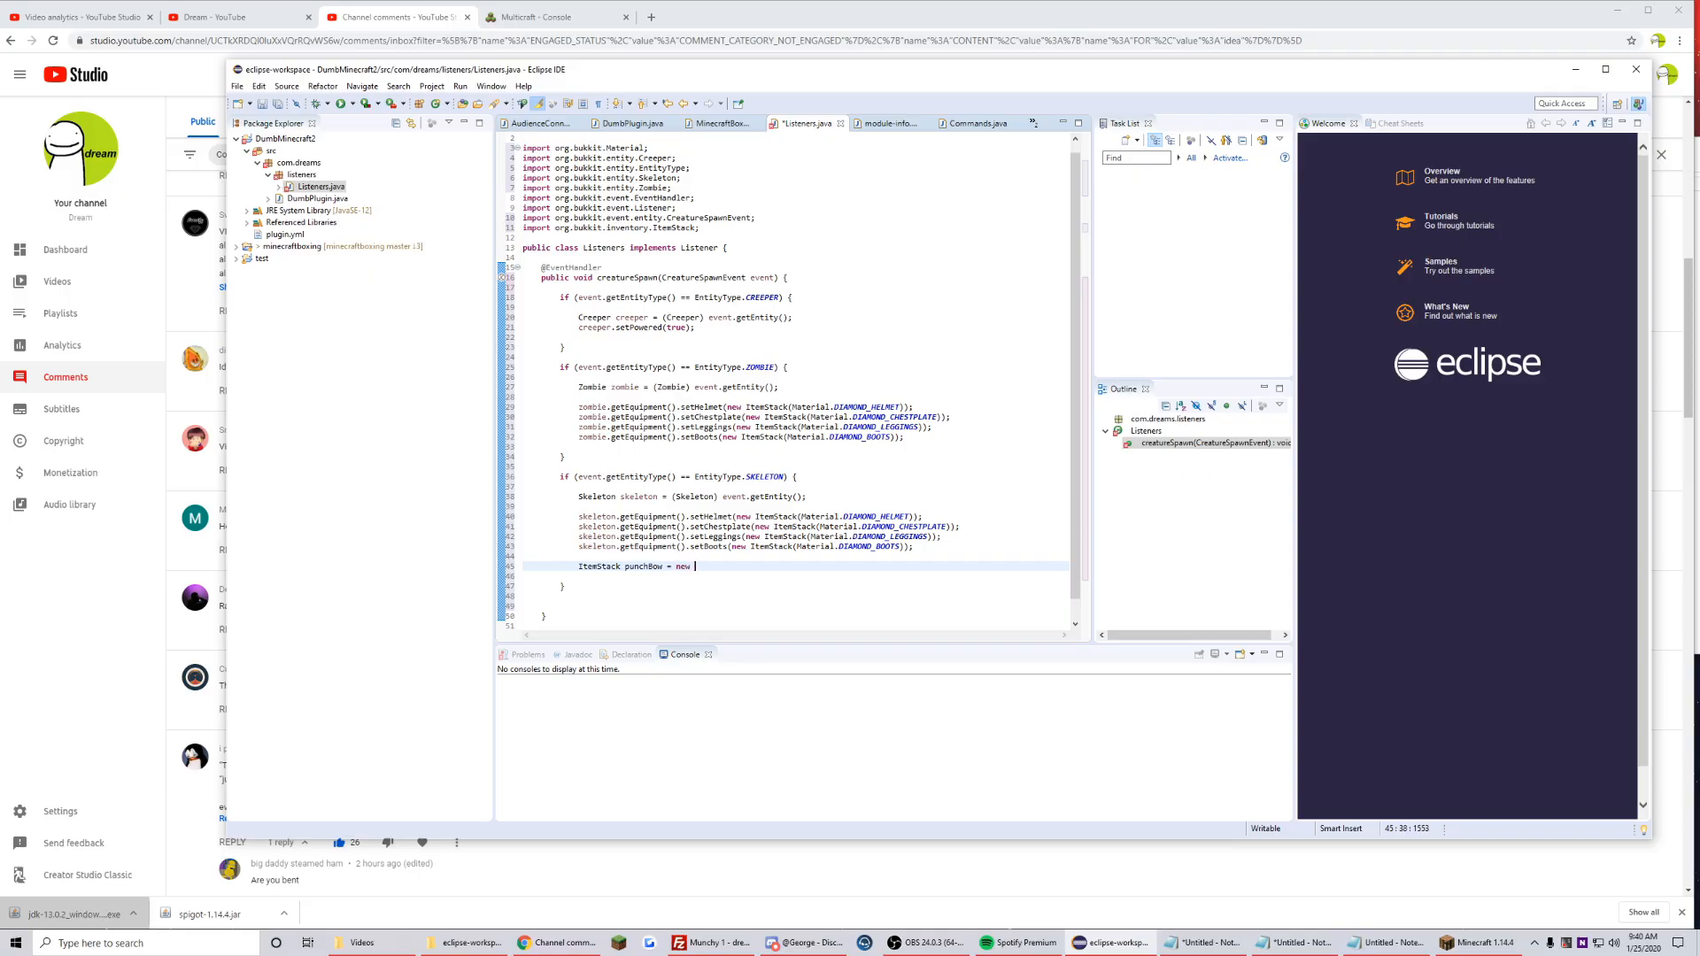
text(ItemStack())
text(punchBow.add)
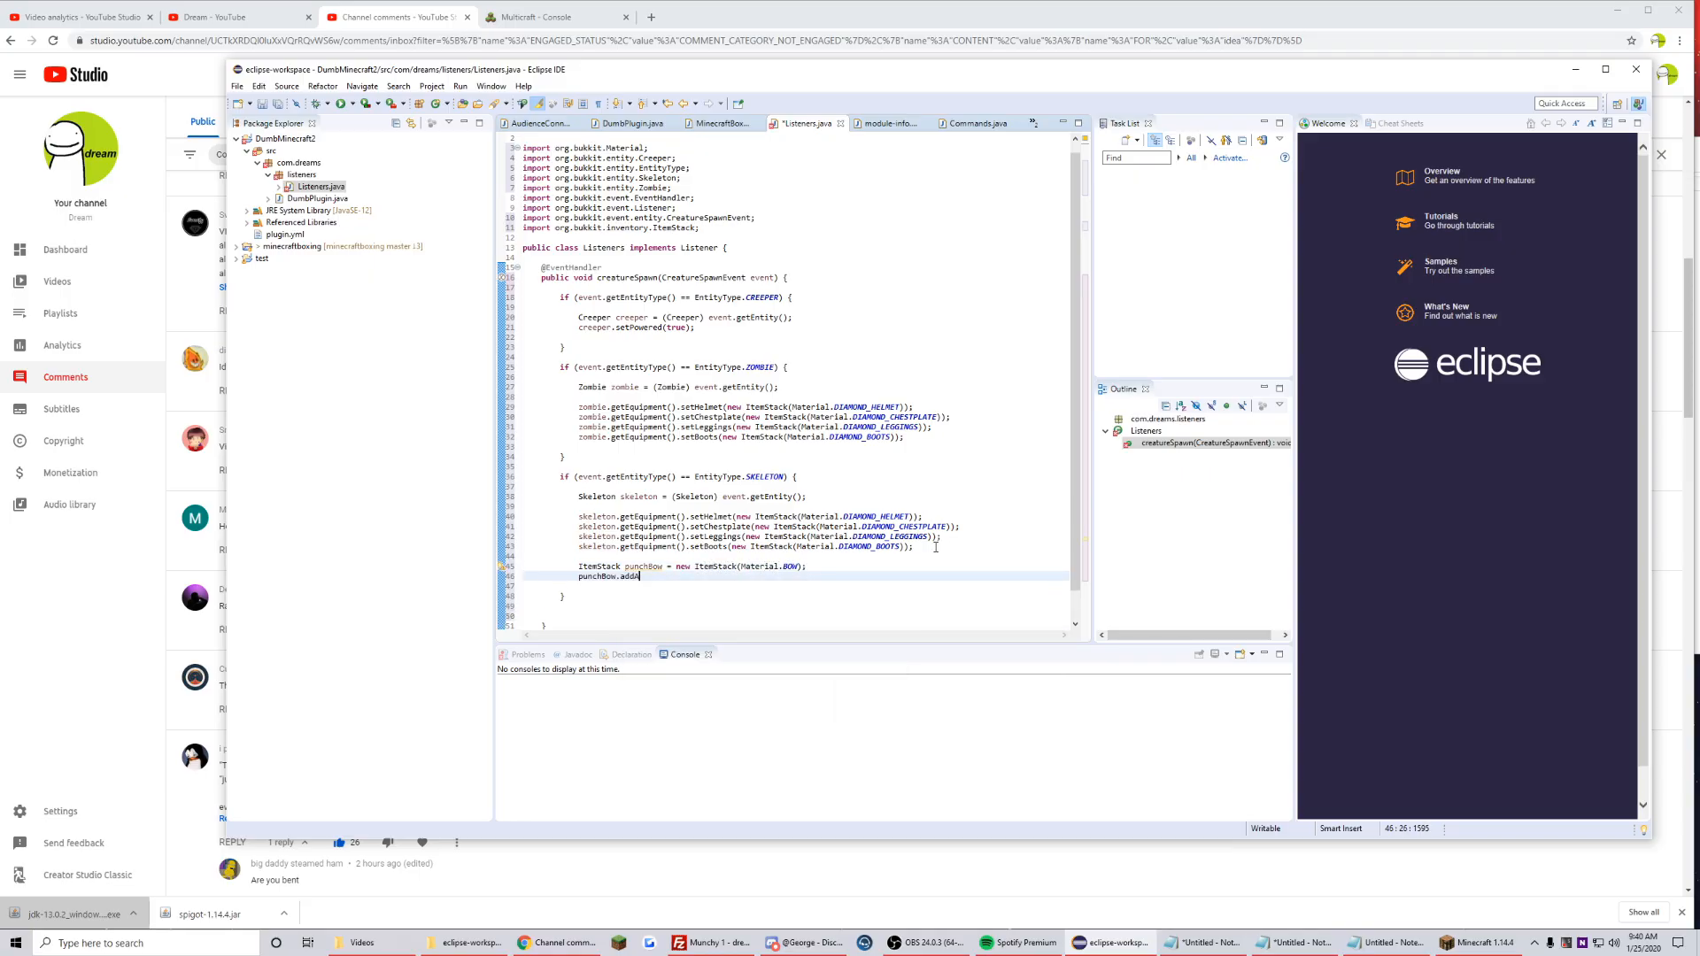
text(Enchantment.ARROW_KNOCKBACK, 2);)
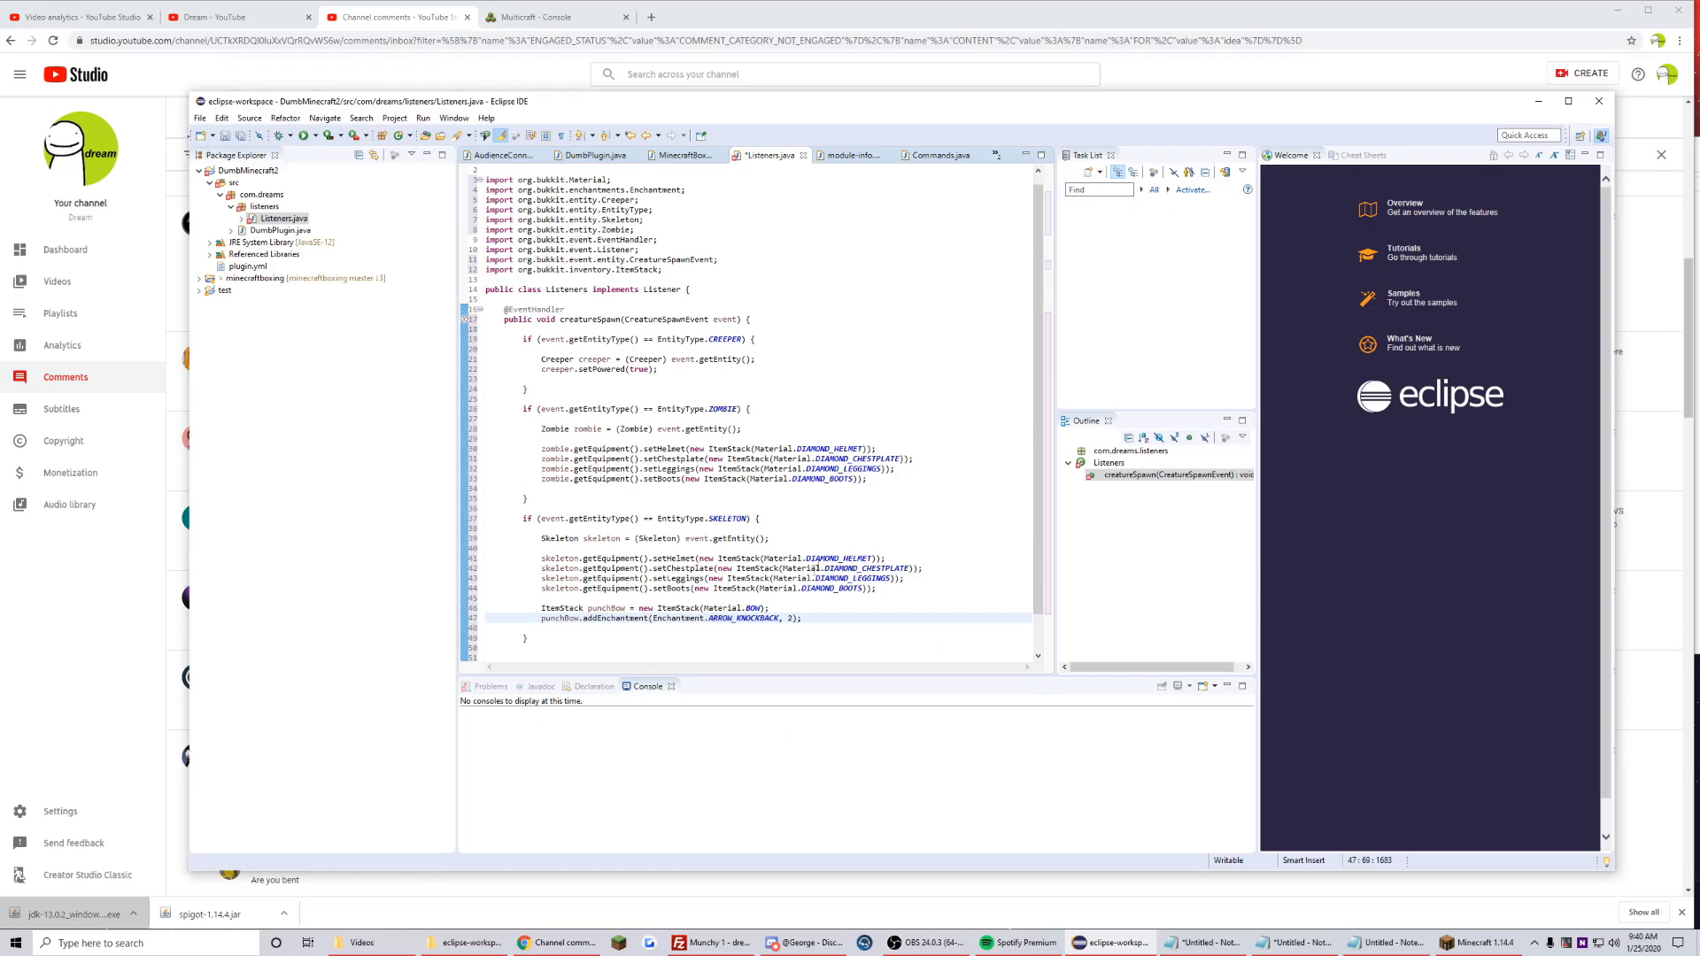
text(skele)
text(/reload co)
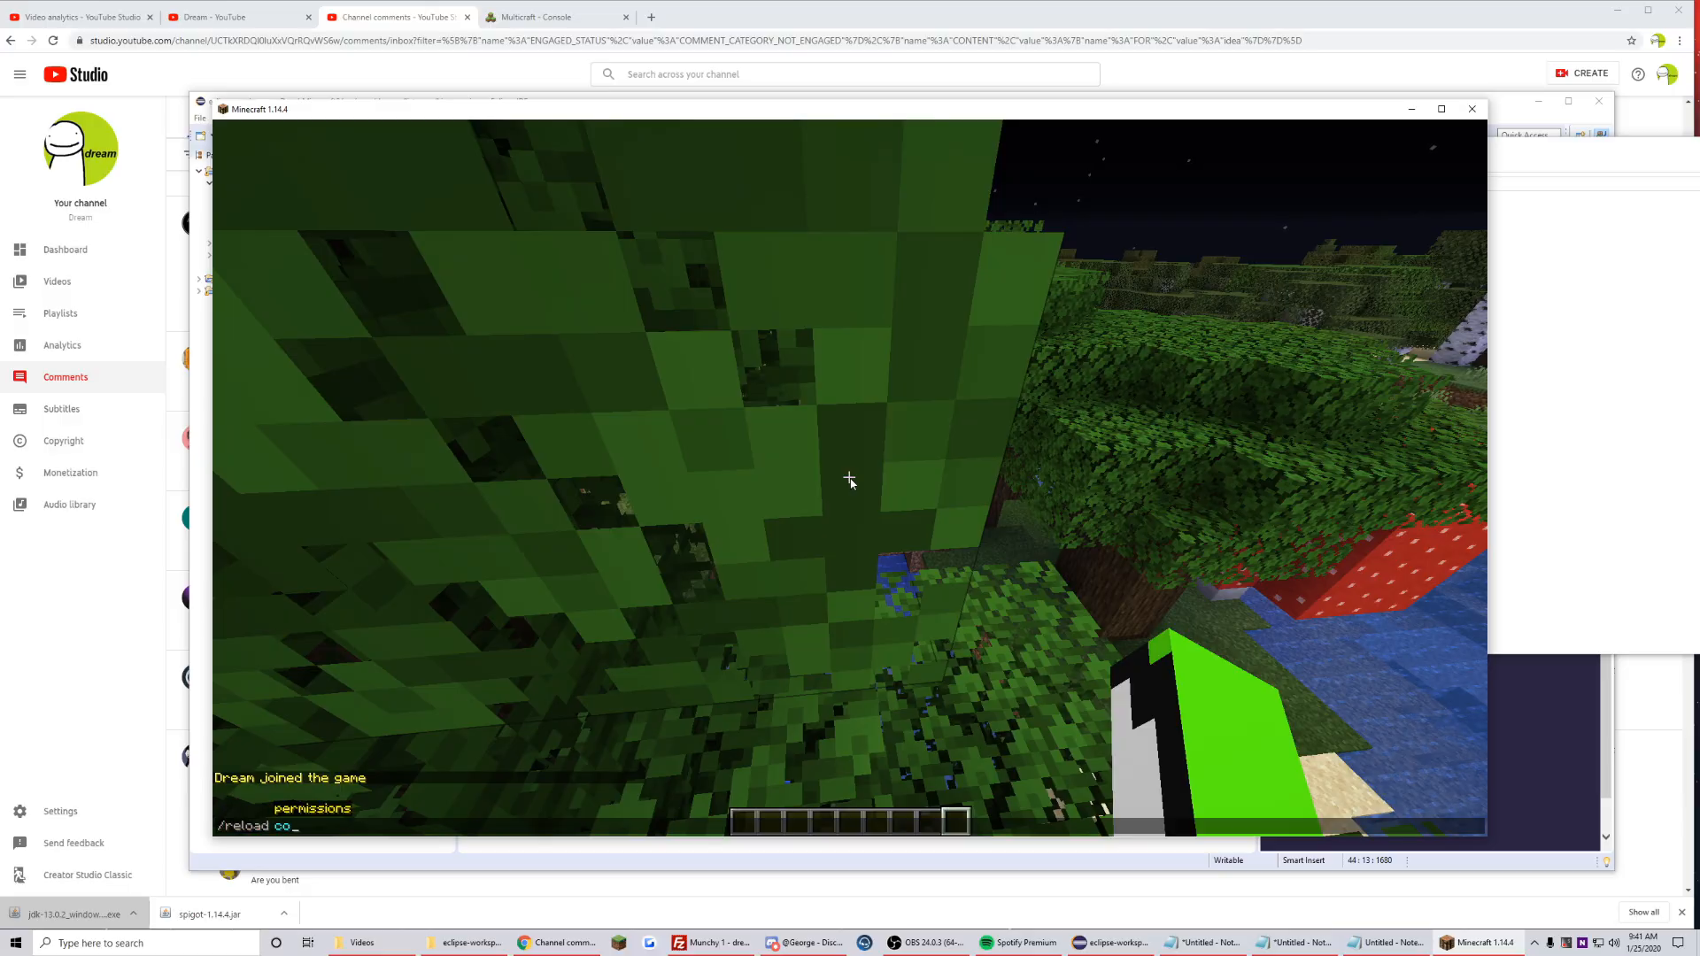
- Reload the server to see diamond-armoured skeletons, then return to Listeners.java
key(e)
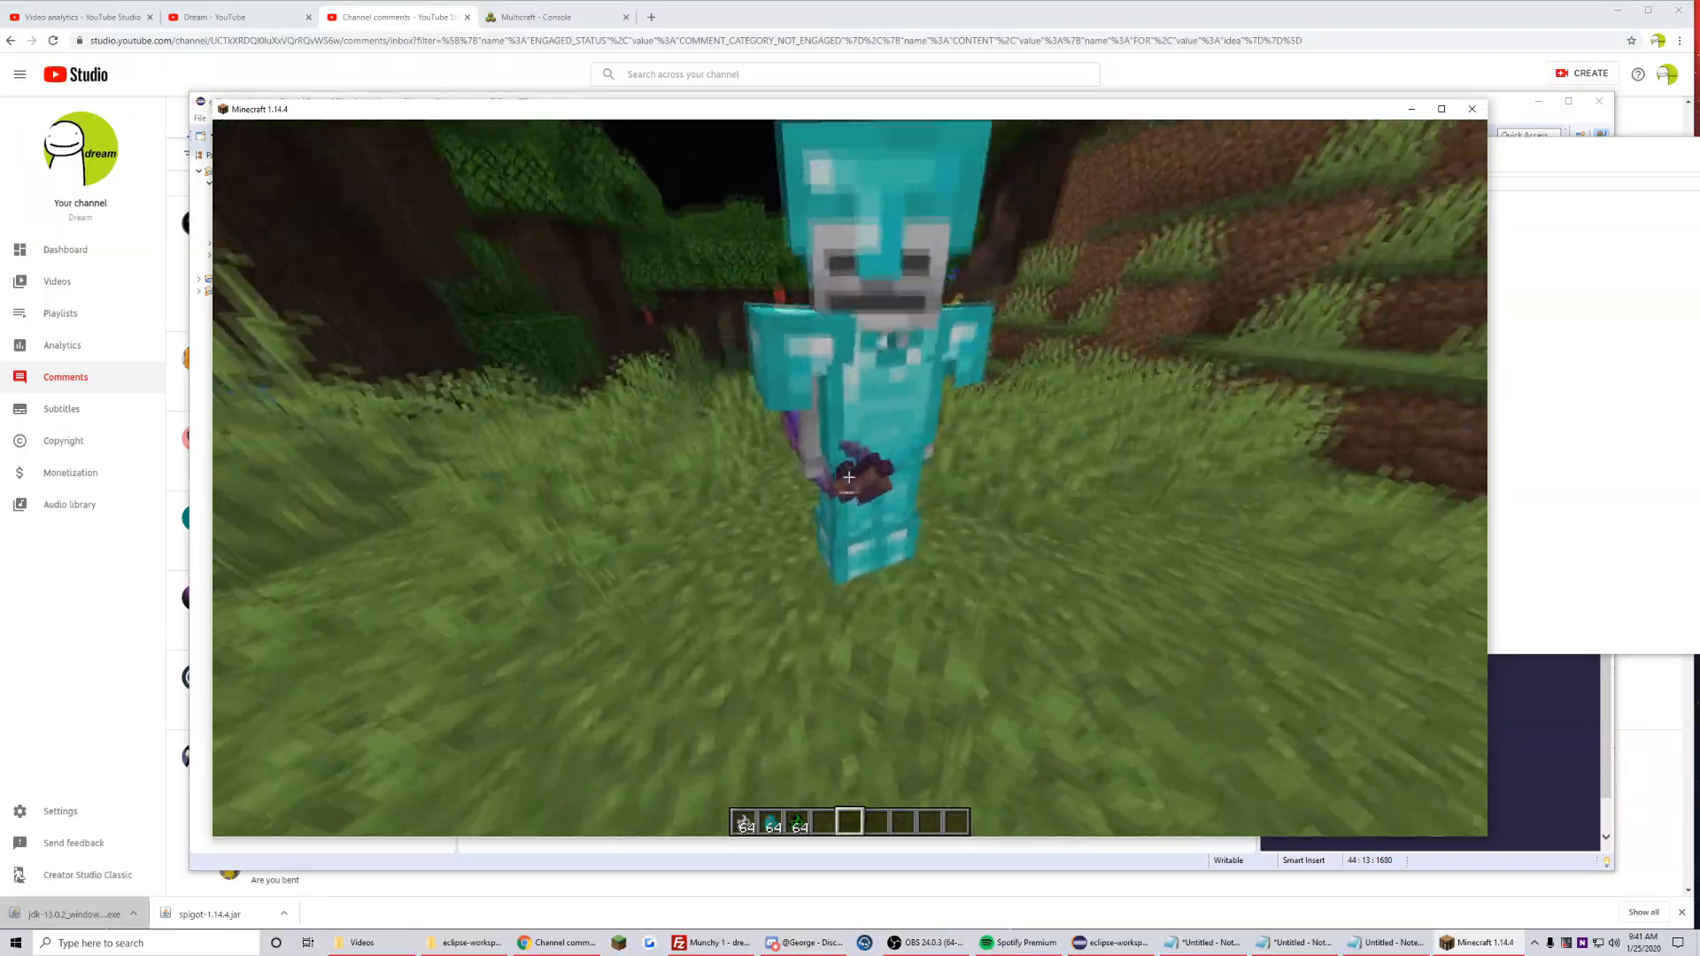
key(e)
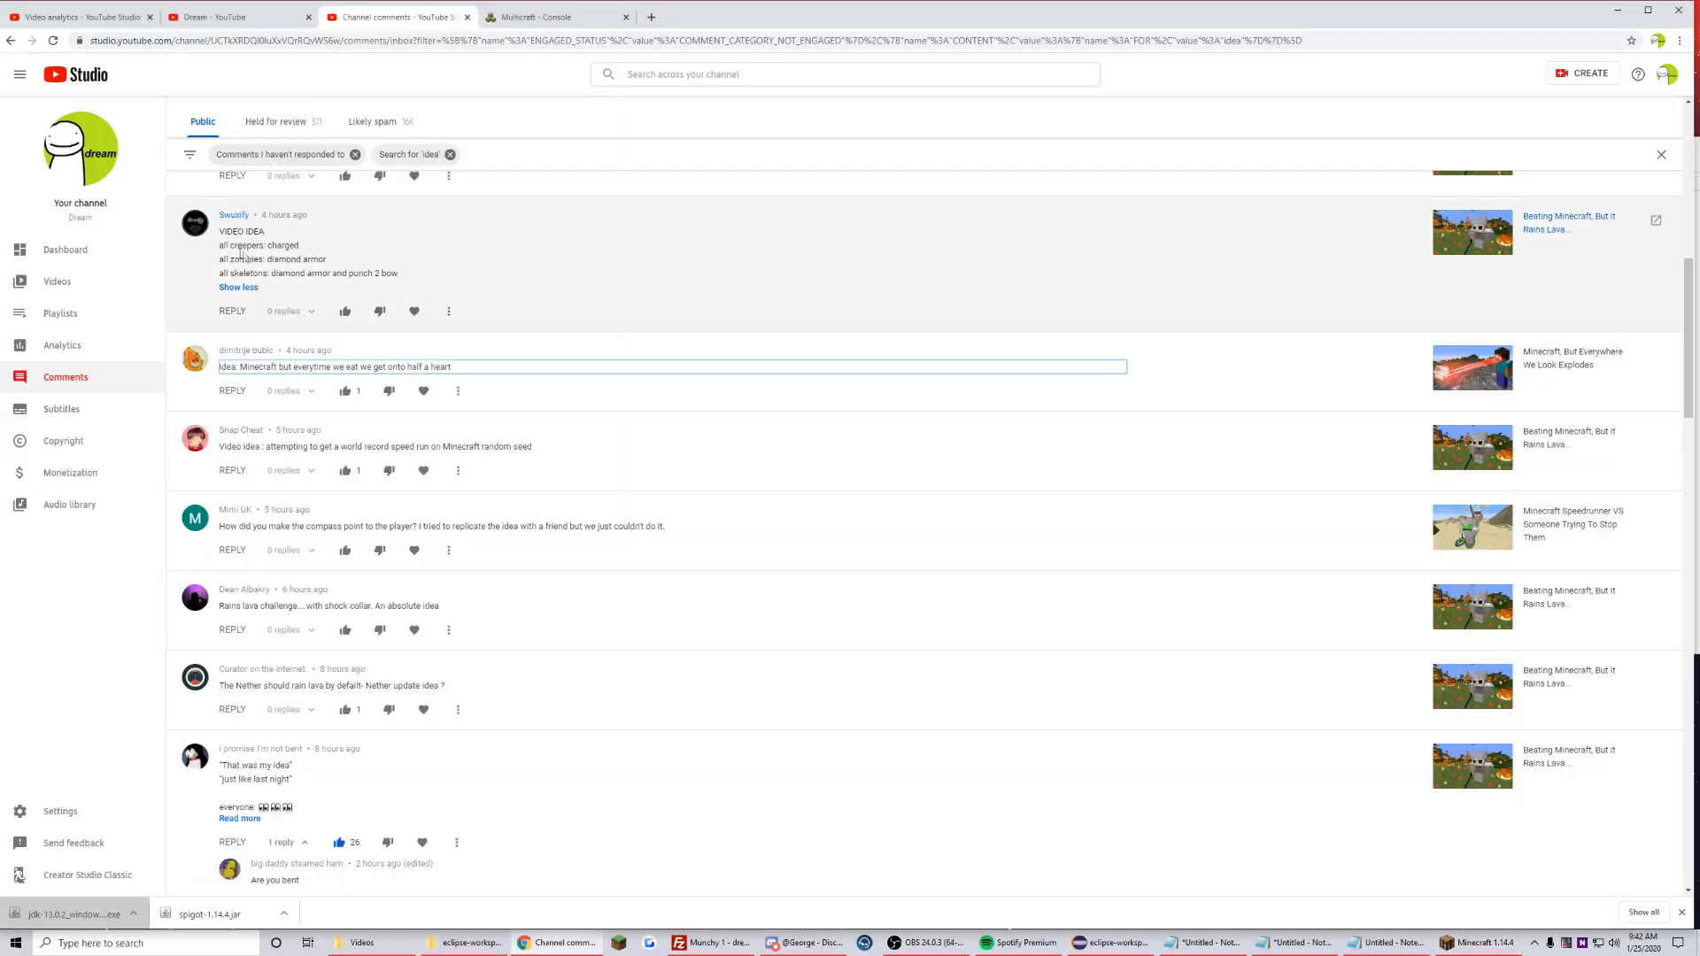
mouse_move(271, 366)
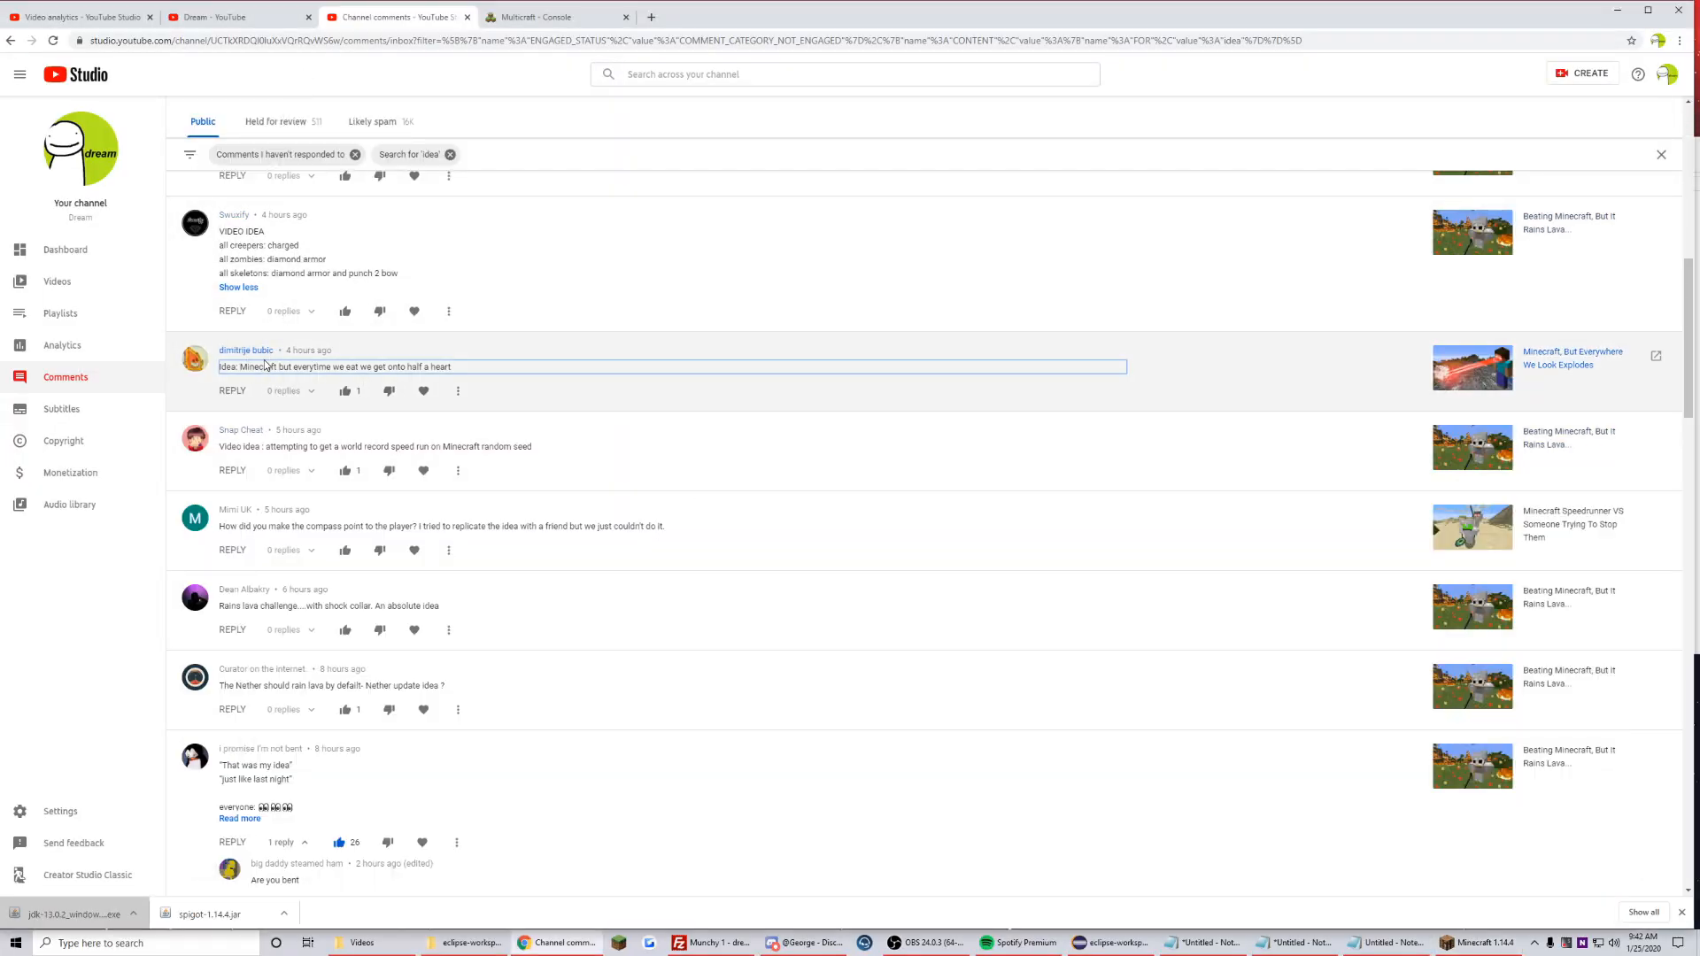
click(468, 942)
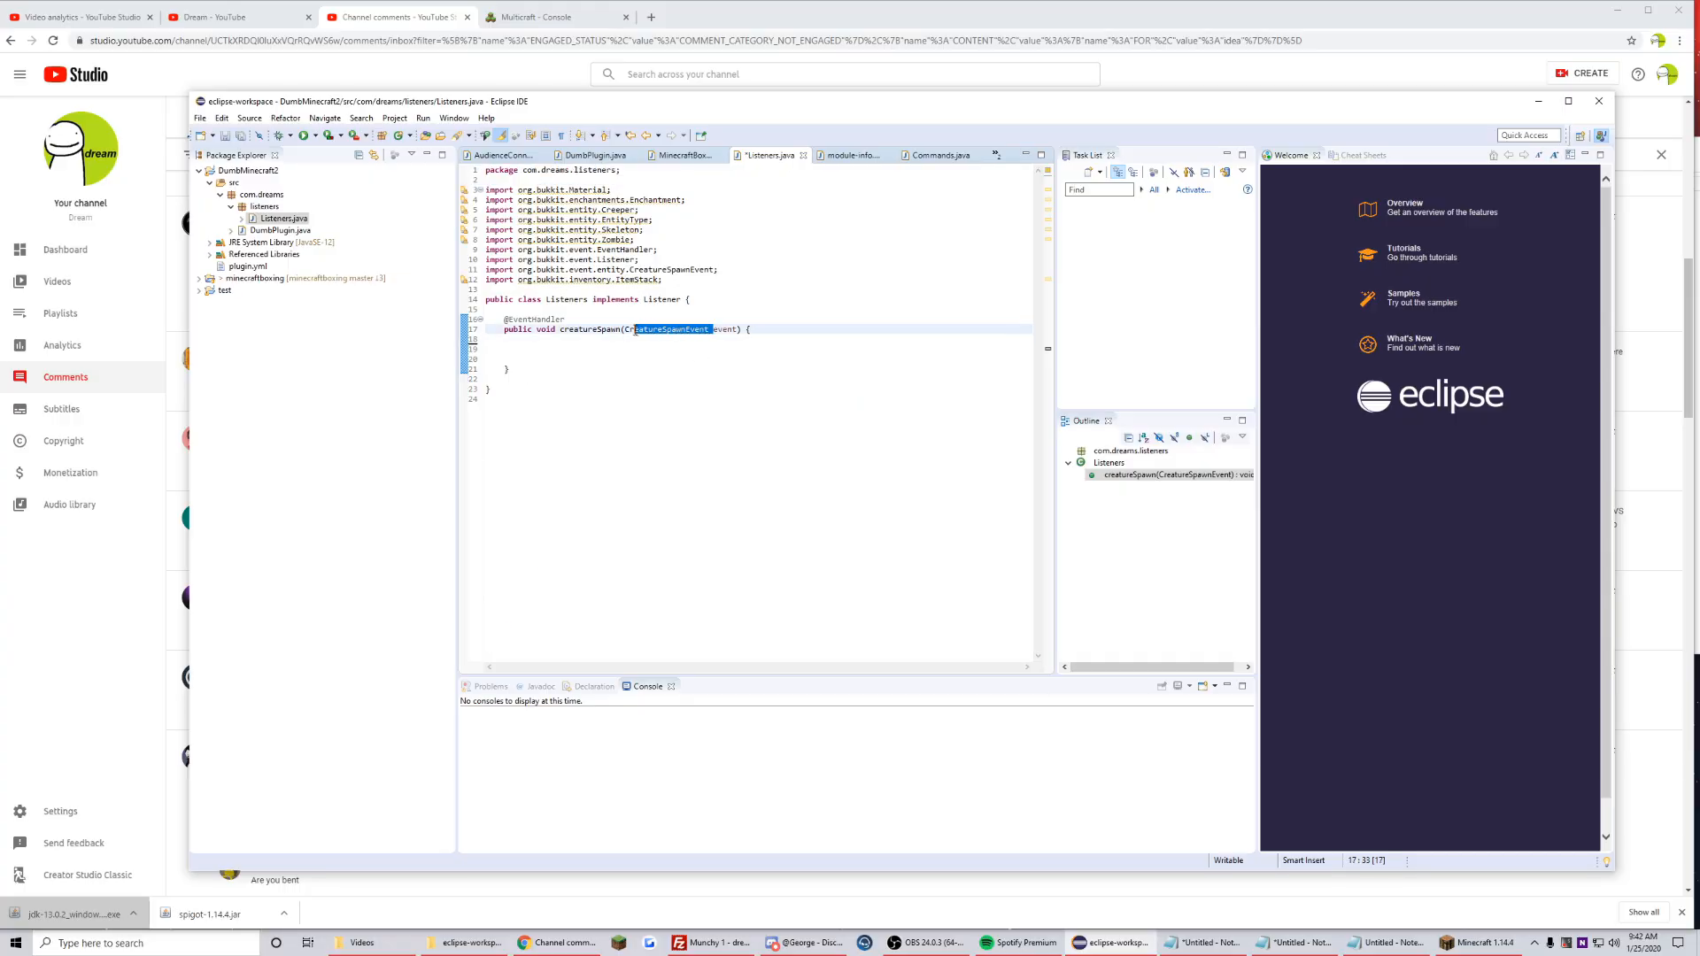
- Change the handler to PlayerItemConsumeEvent and start an if on event.getItem(), checking the Javadoc
text(PlayerConsumeItemEvent)
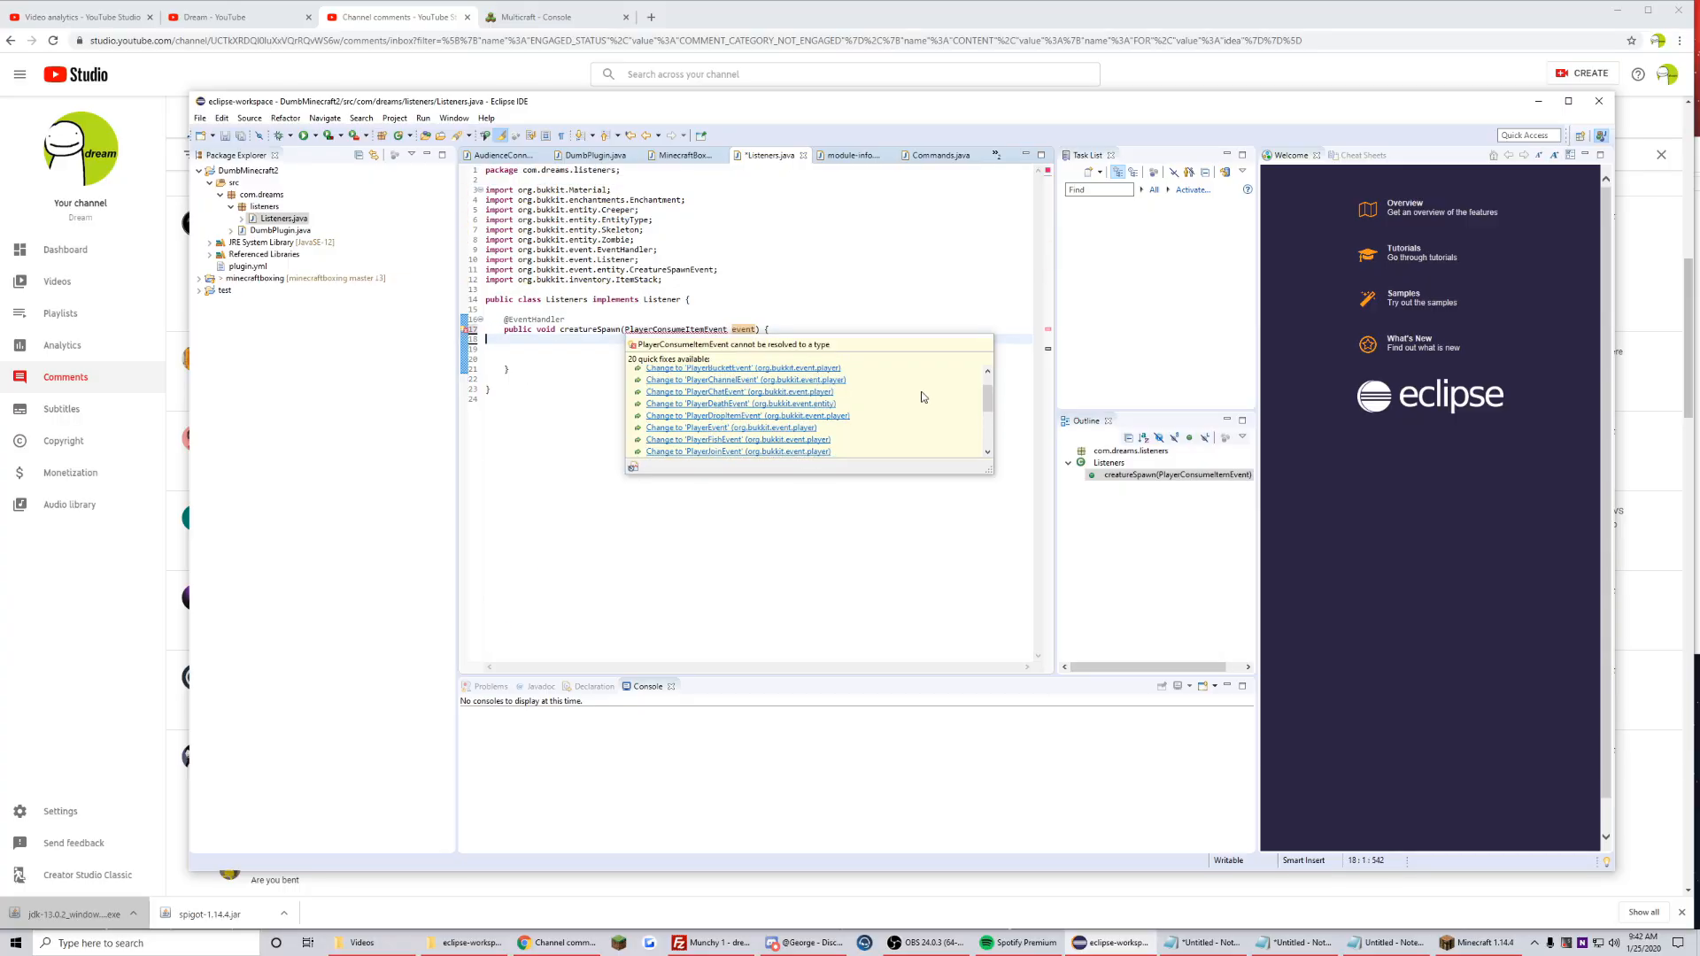
scroll(down, 3)
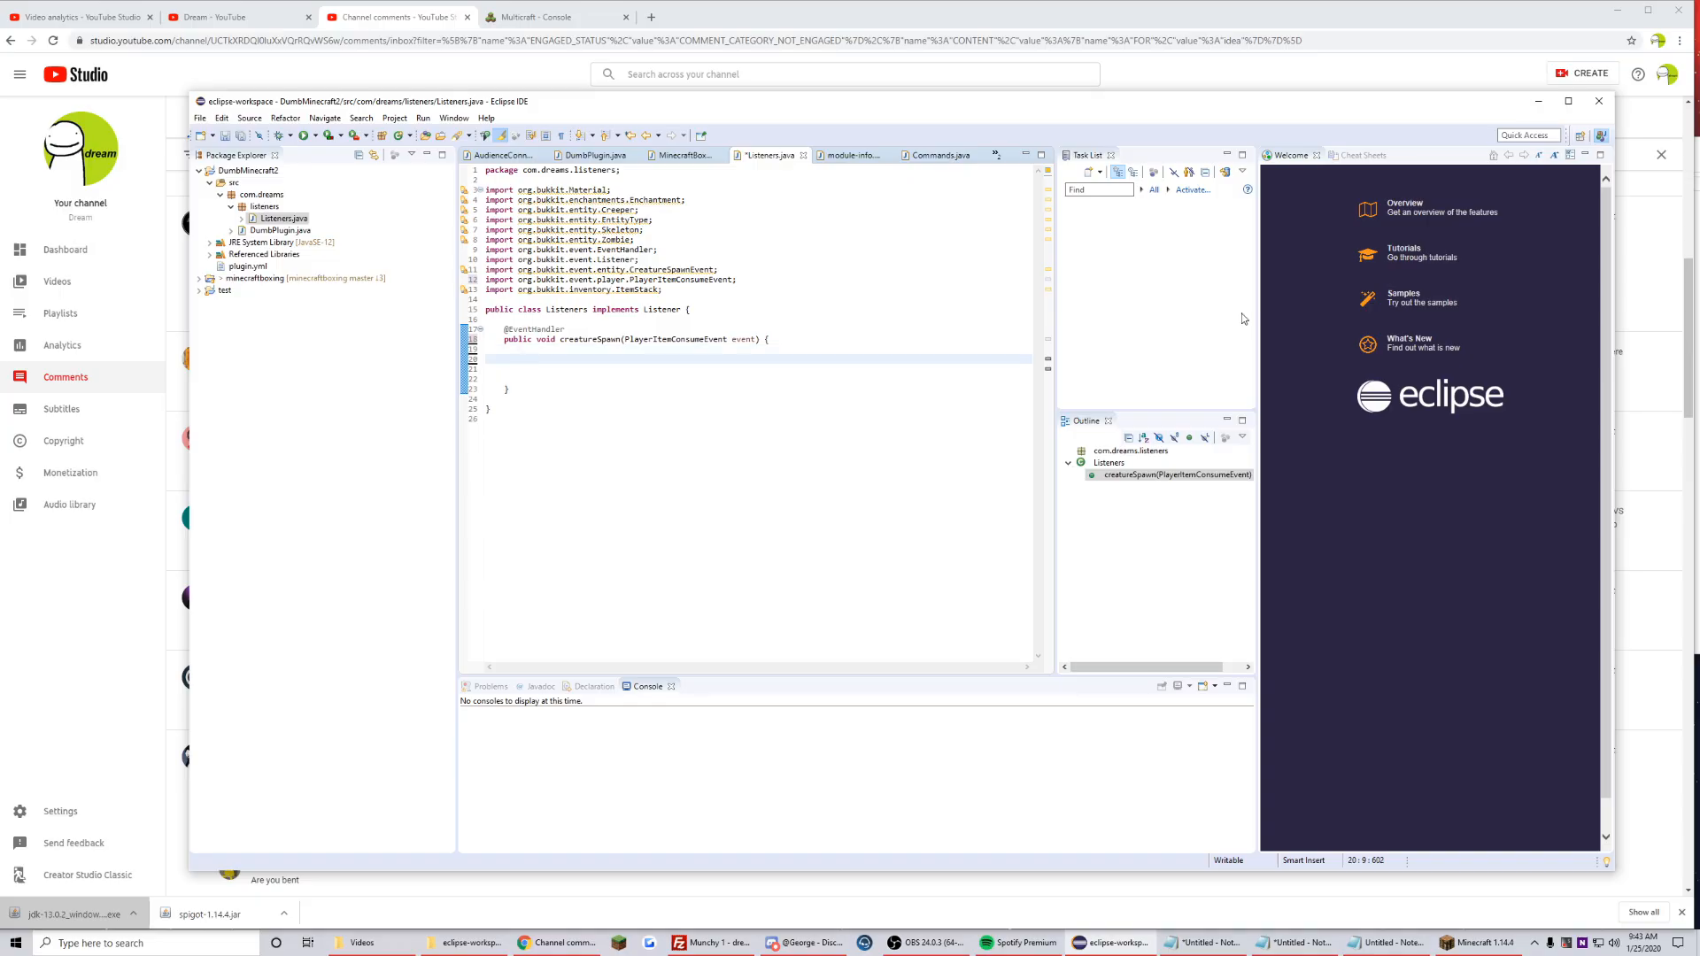
text(if(event.getItem() ))
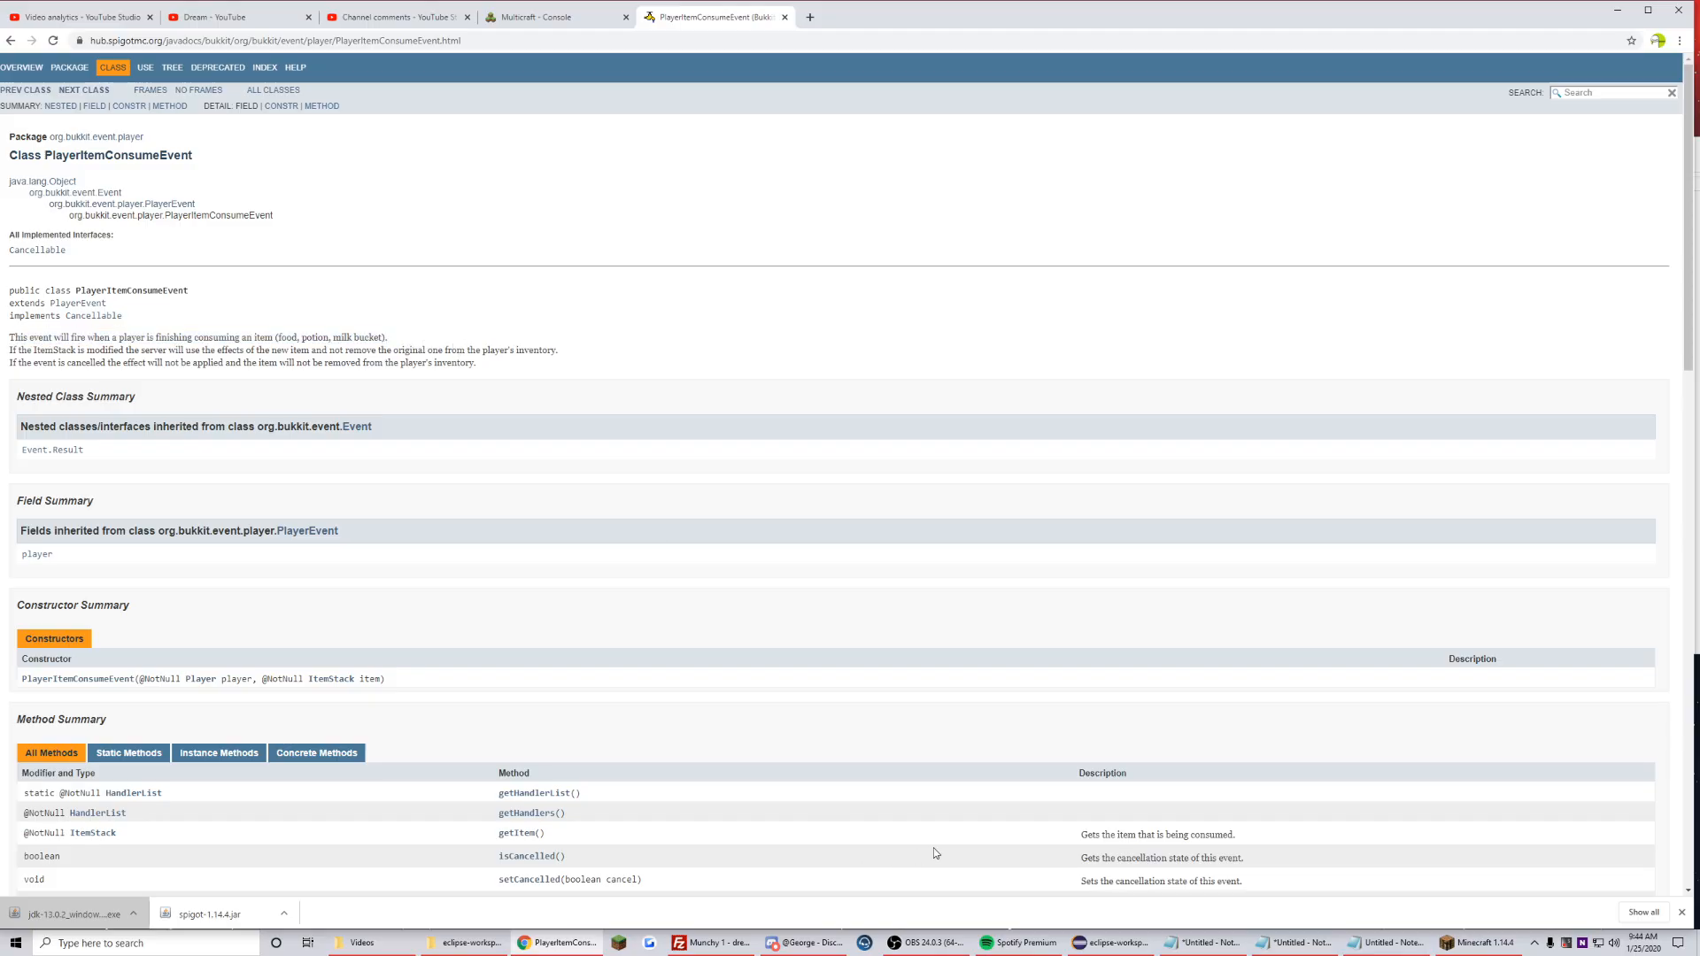
click(1108, 941)
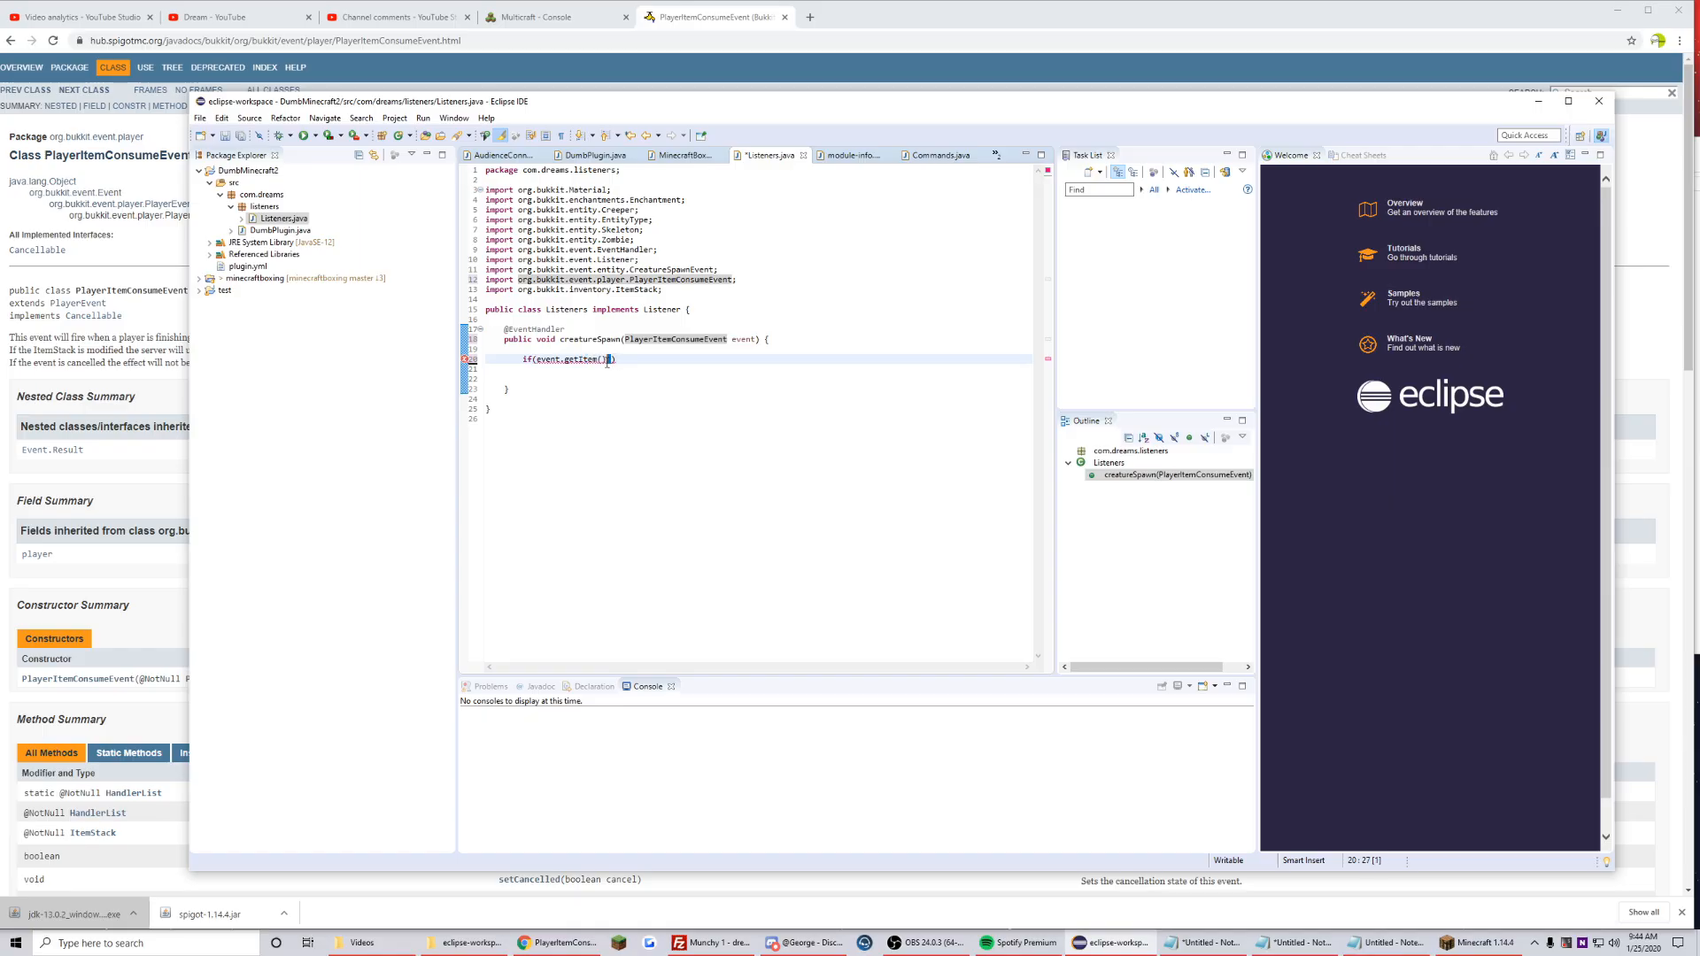
- Return early when the consumed item's type name contains "potion"
text(.getType)
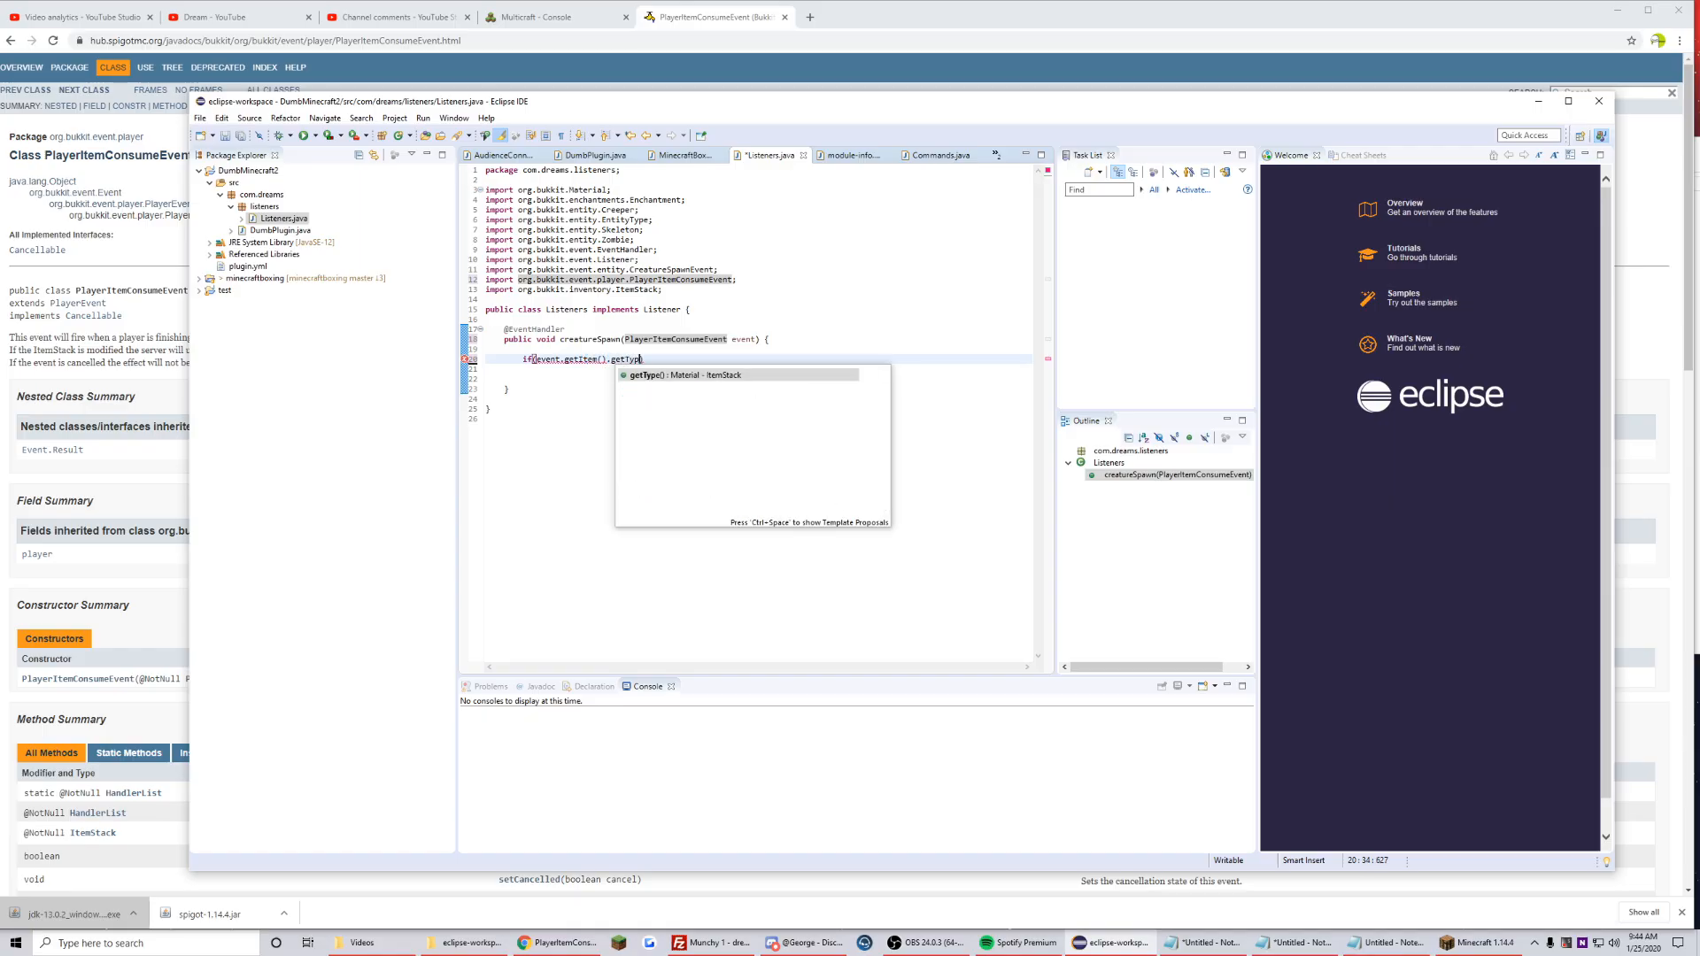
text(.name().toLowerCase().contains("potion")))
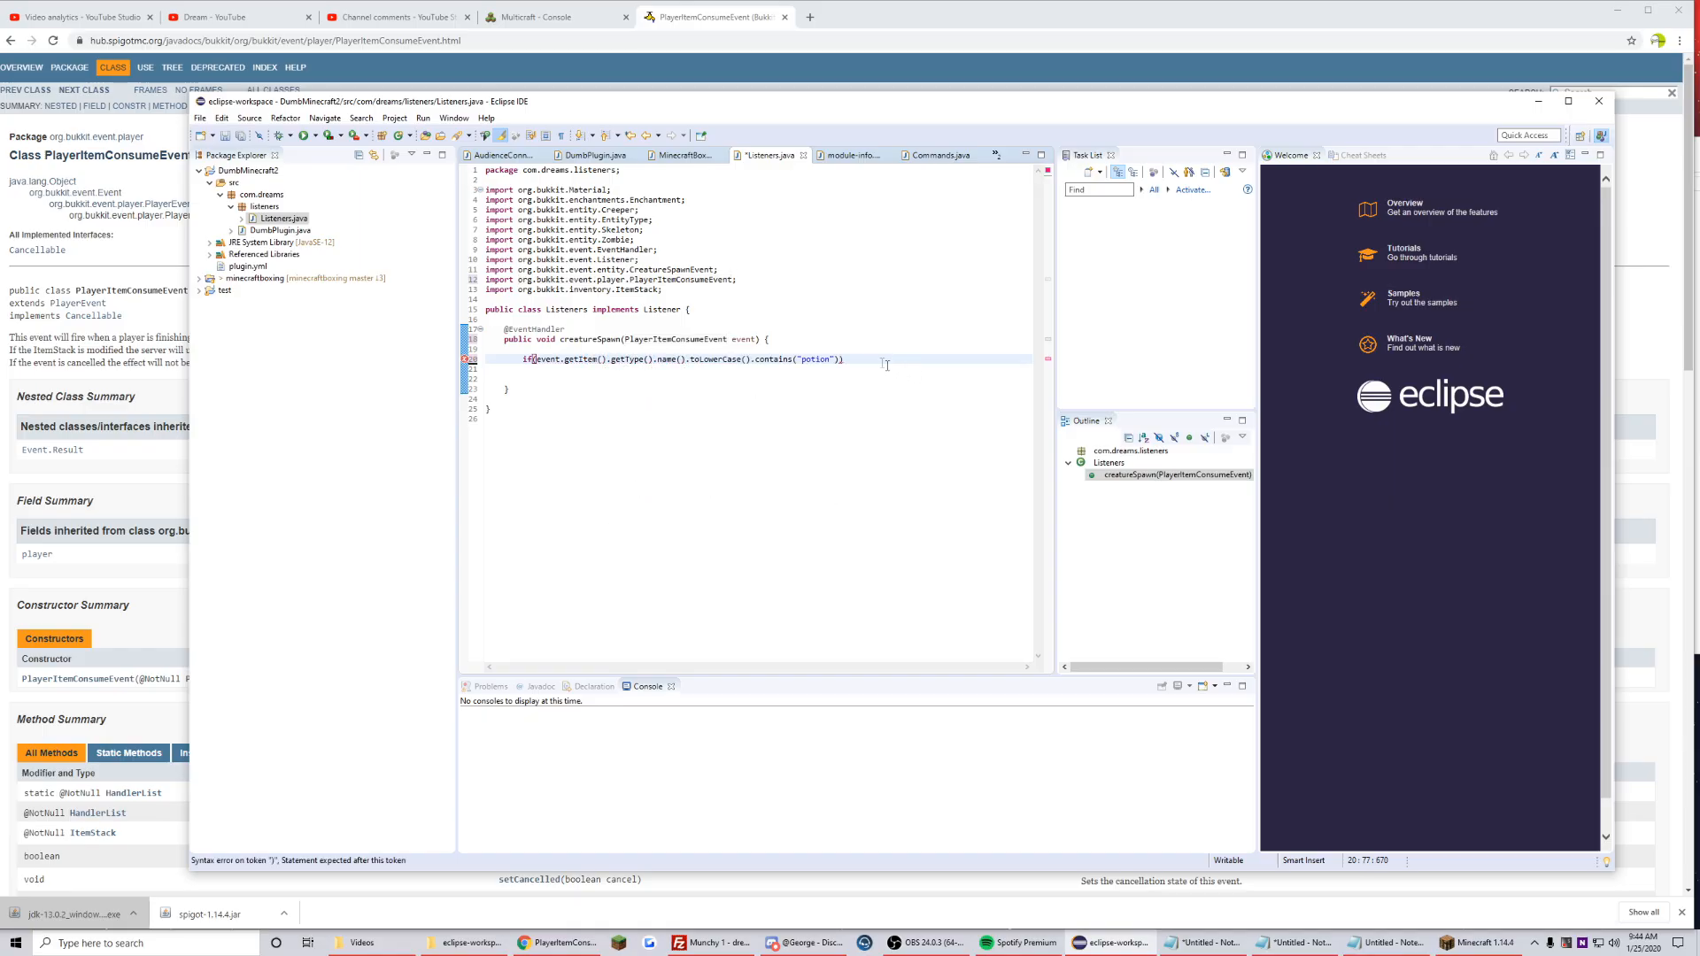
text(return;)
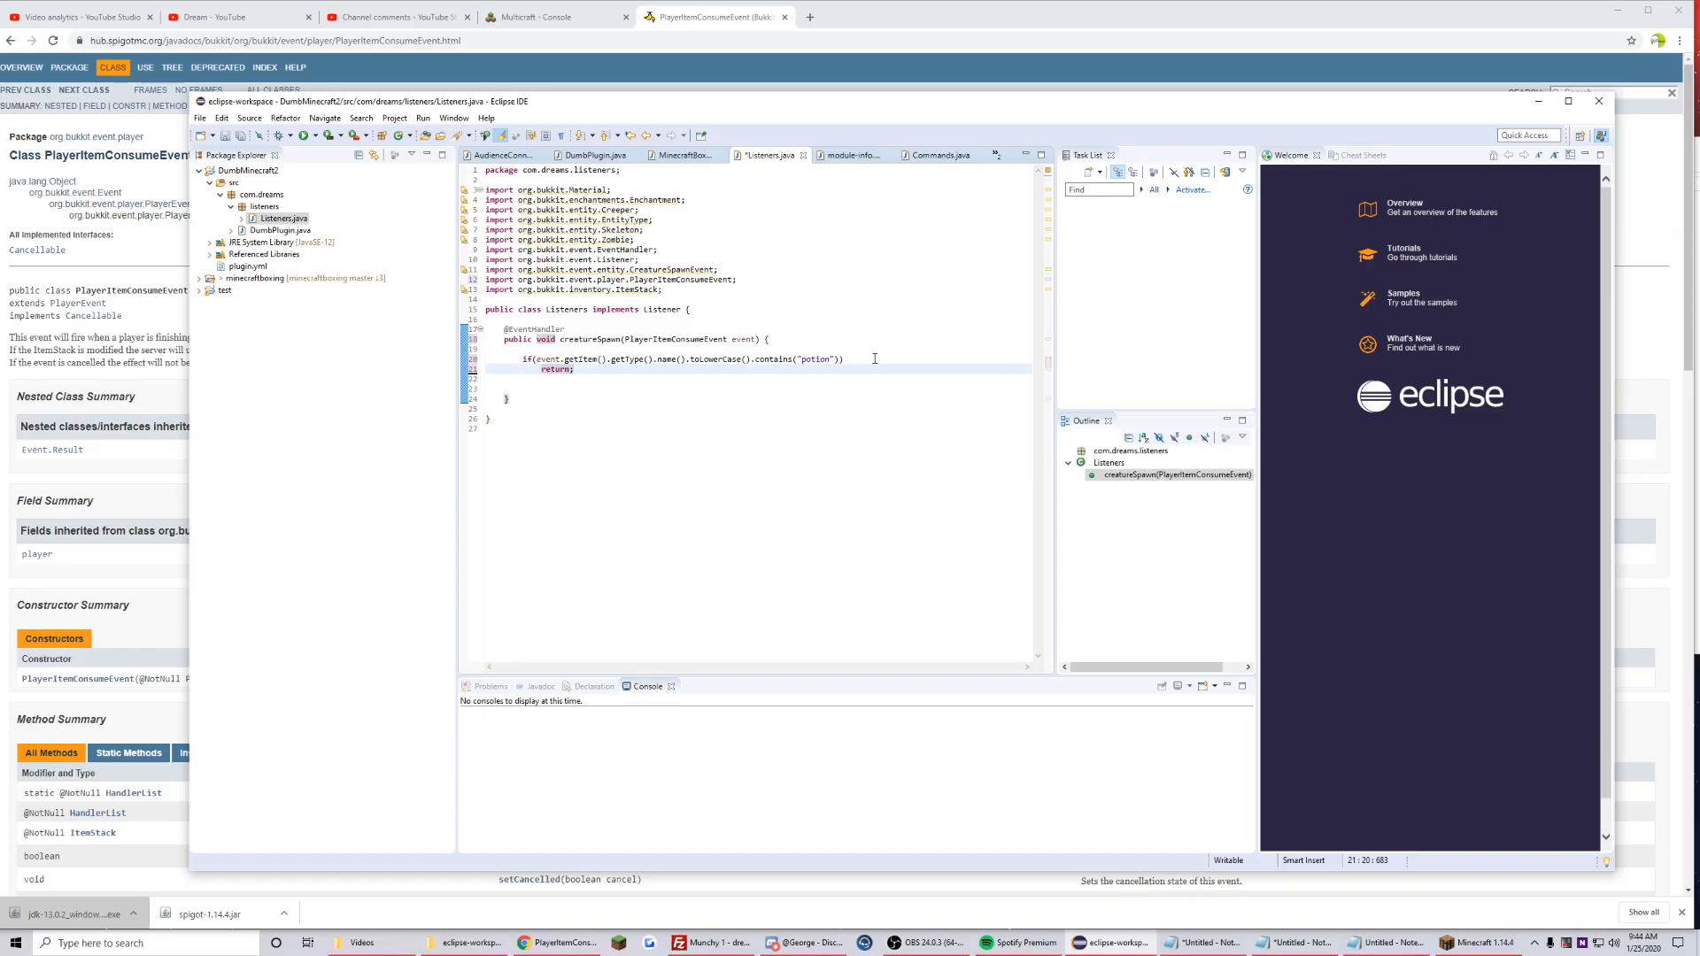
click(811, 347)
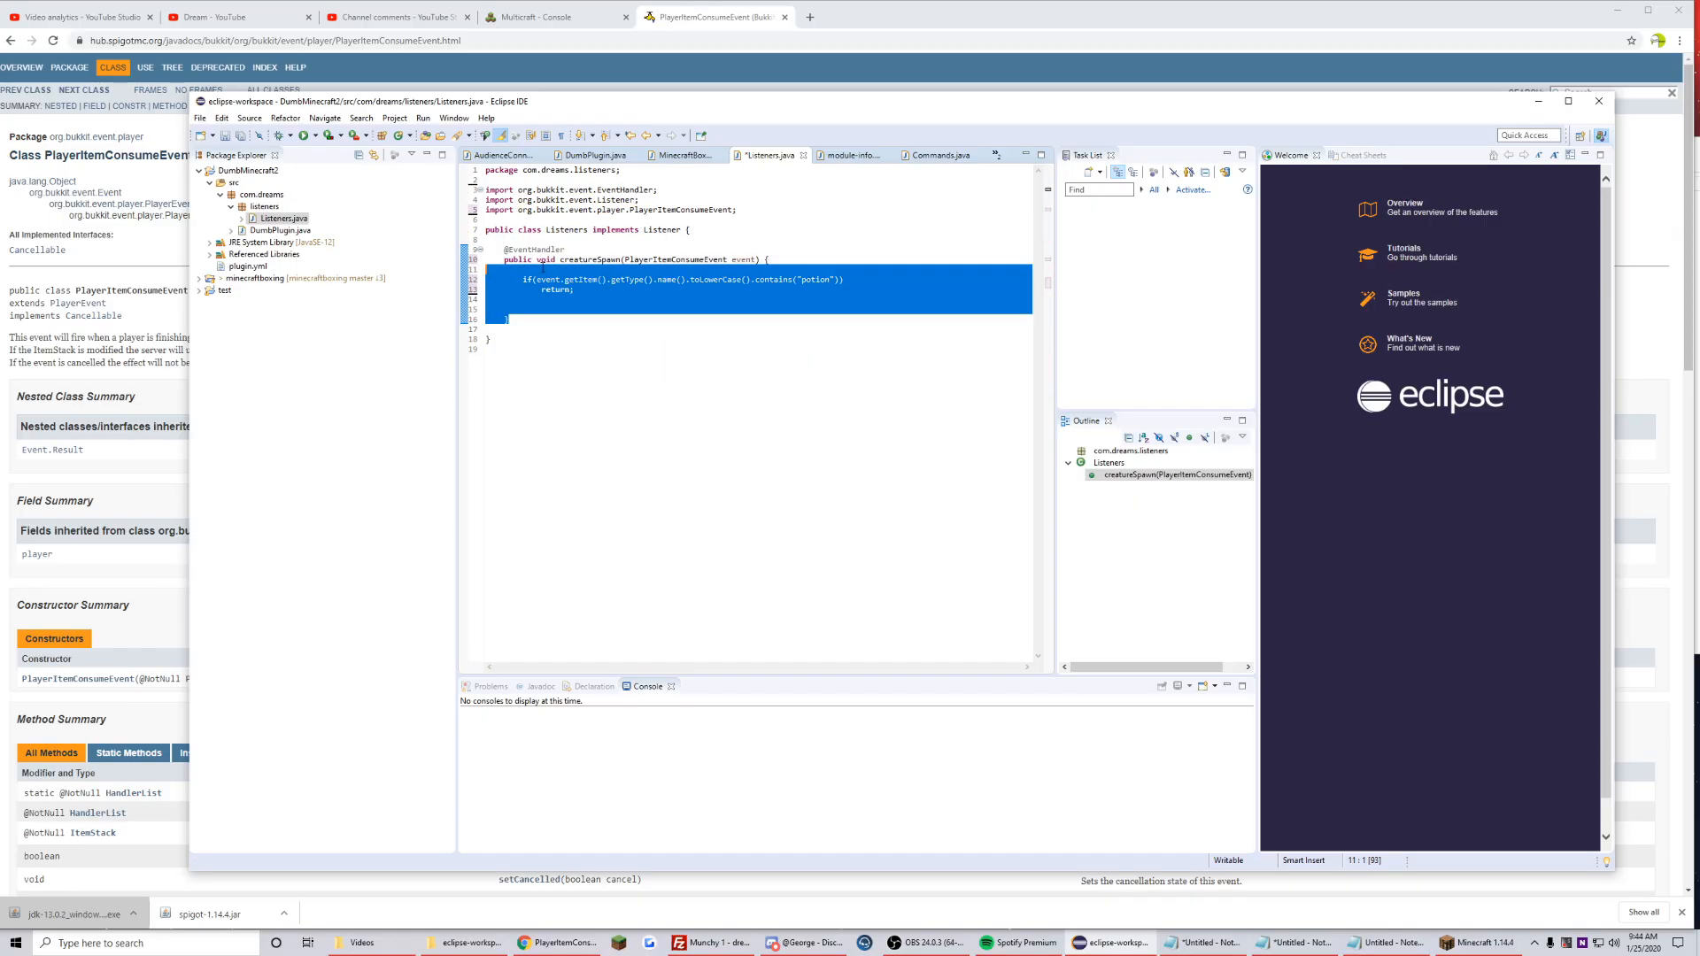
- Add the same early return for "bucket" and start event.getPlayer().setHealth(
text(if(event.getItem().getType().name().toLowerCase().contains("bucket")))
text(return;)
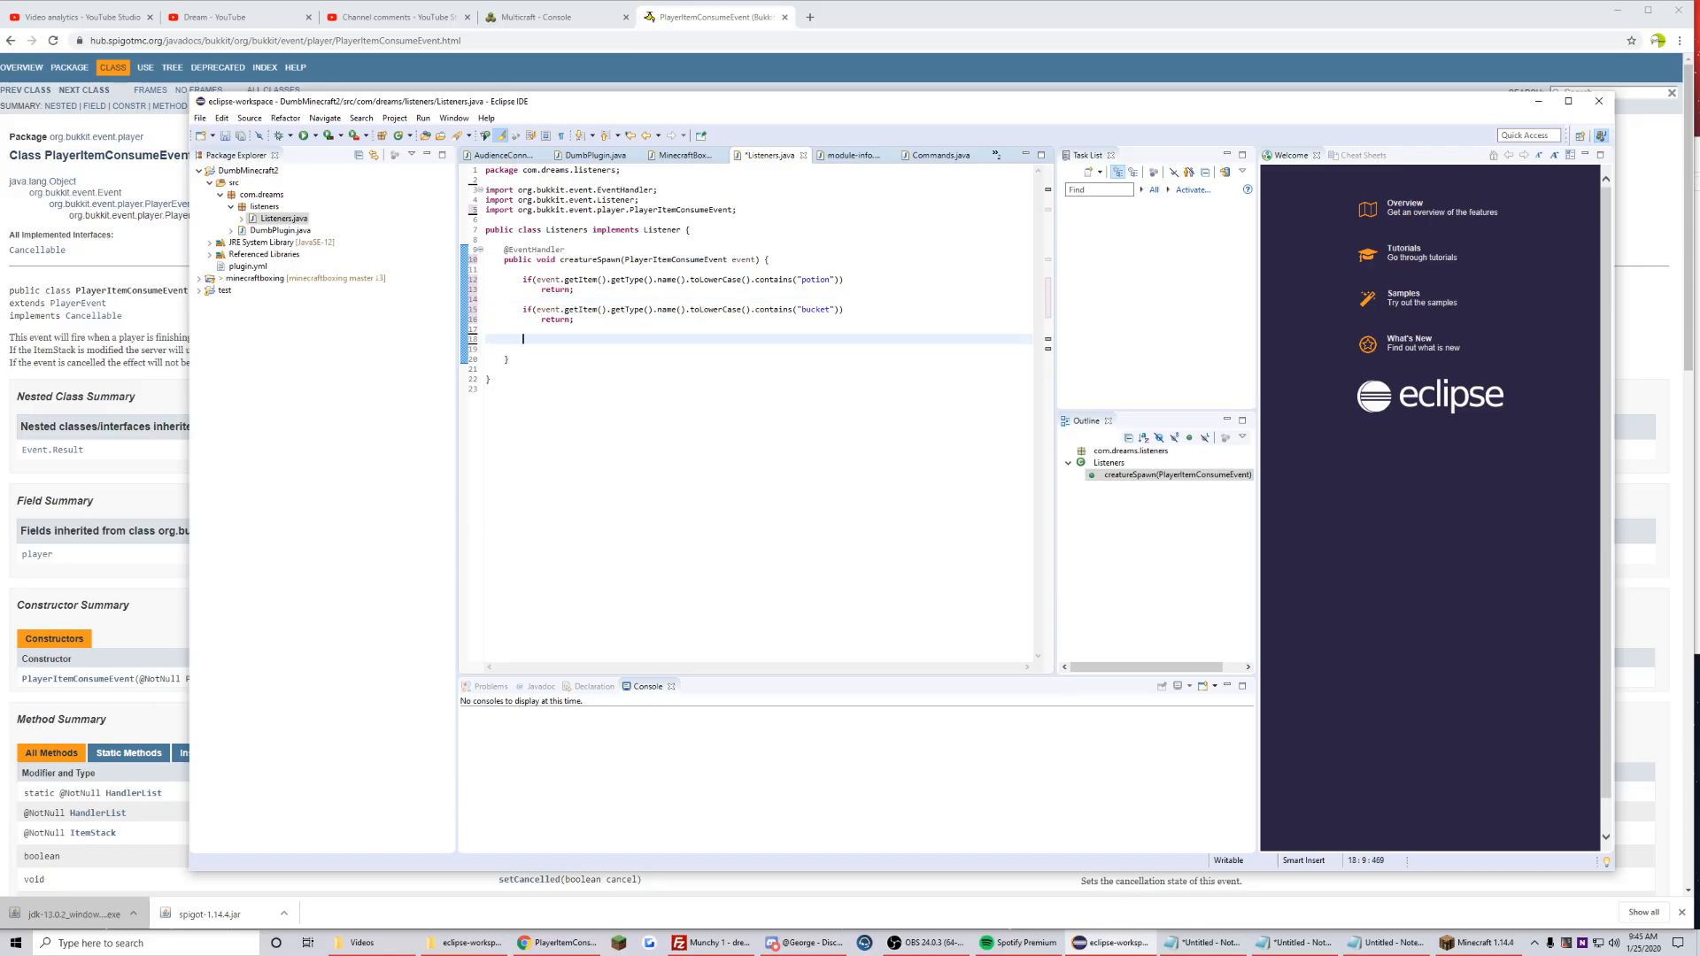
text(event.getPlayer())
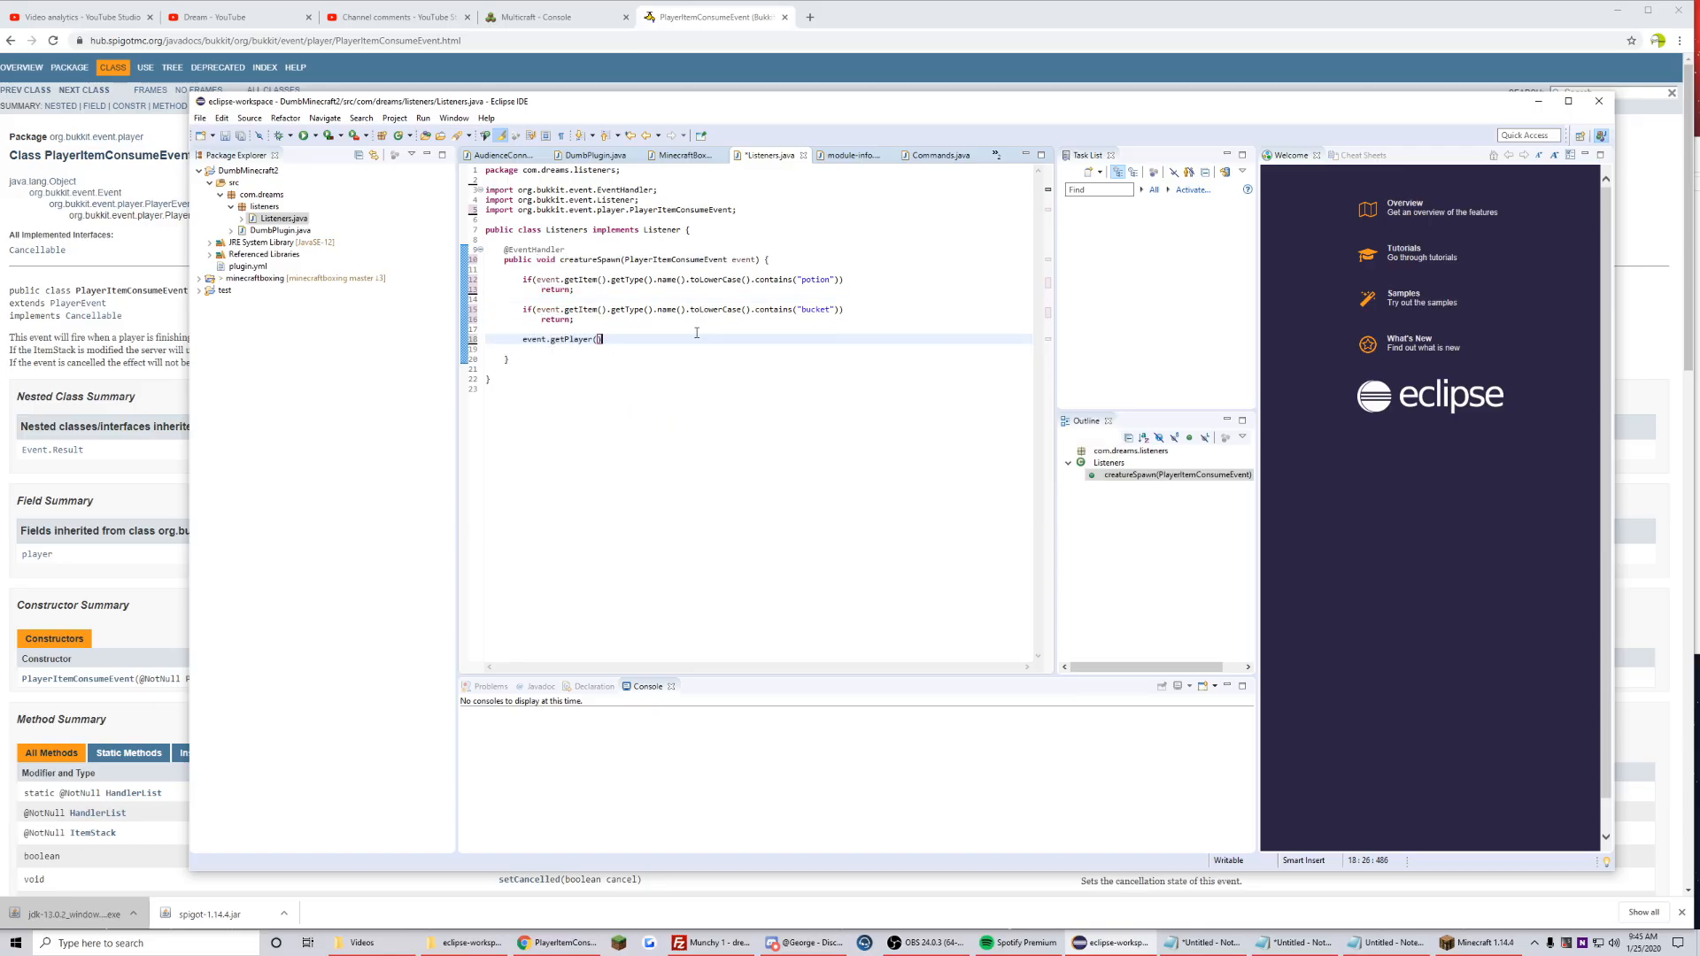
text(.setHealth(arg0);)
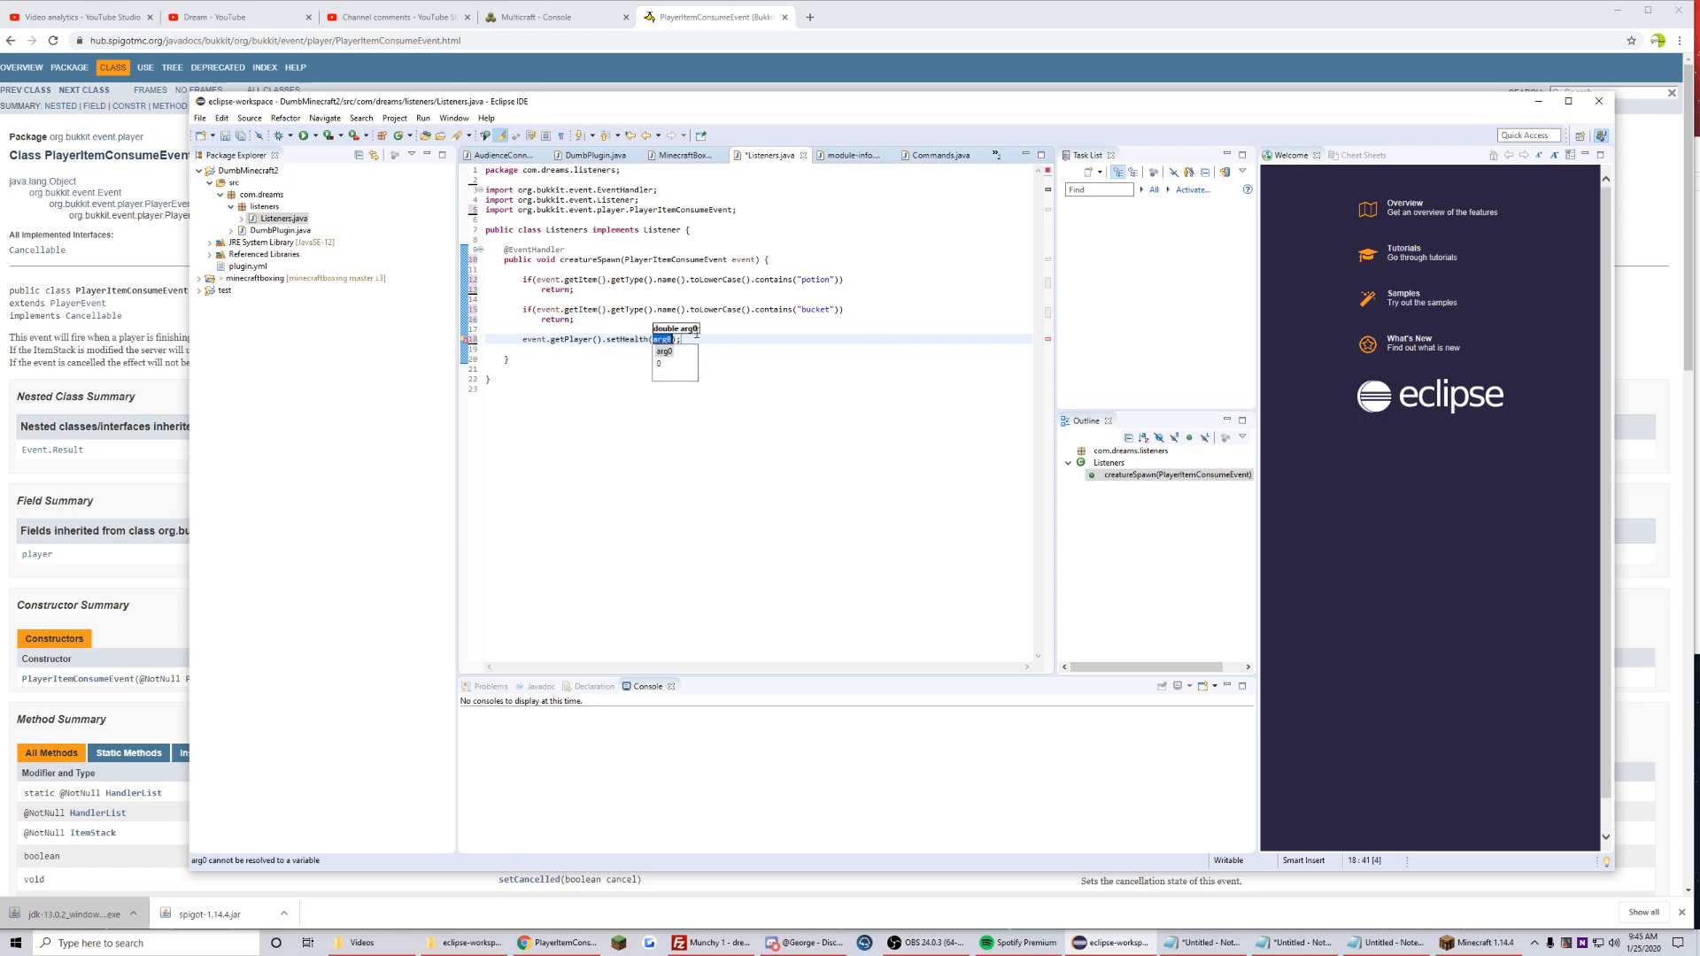
- Test the reloaded plugin in Minecraft, swimming around, then return to Eclipse
click(1474, 942)
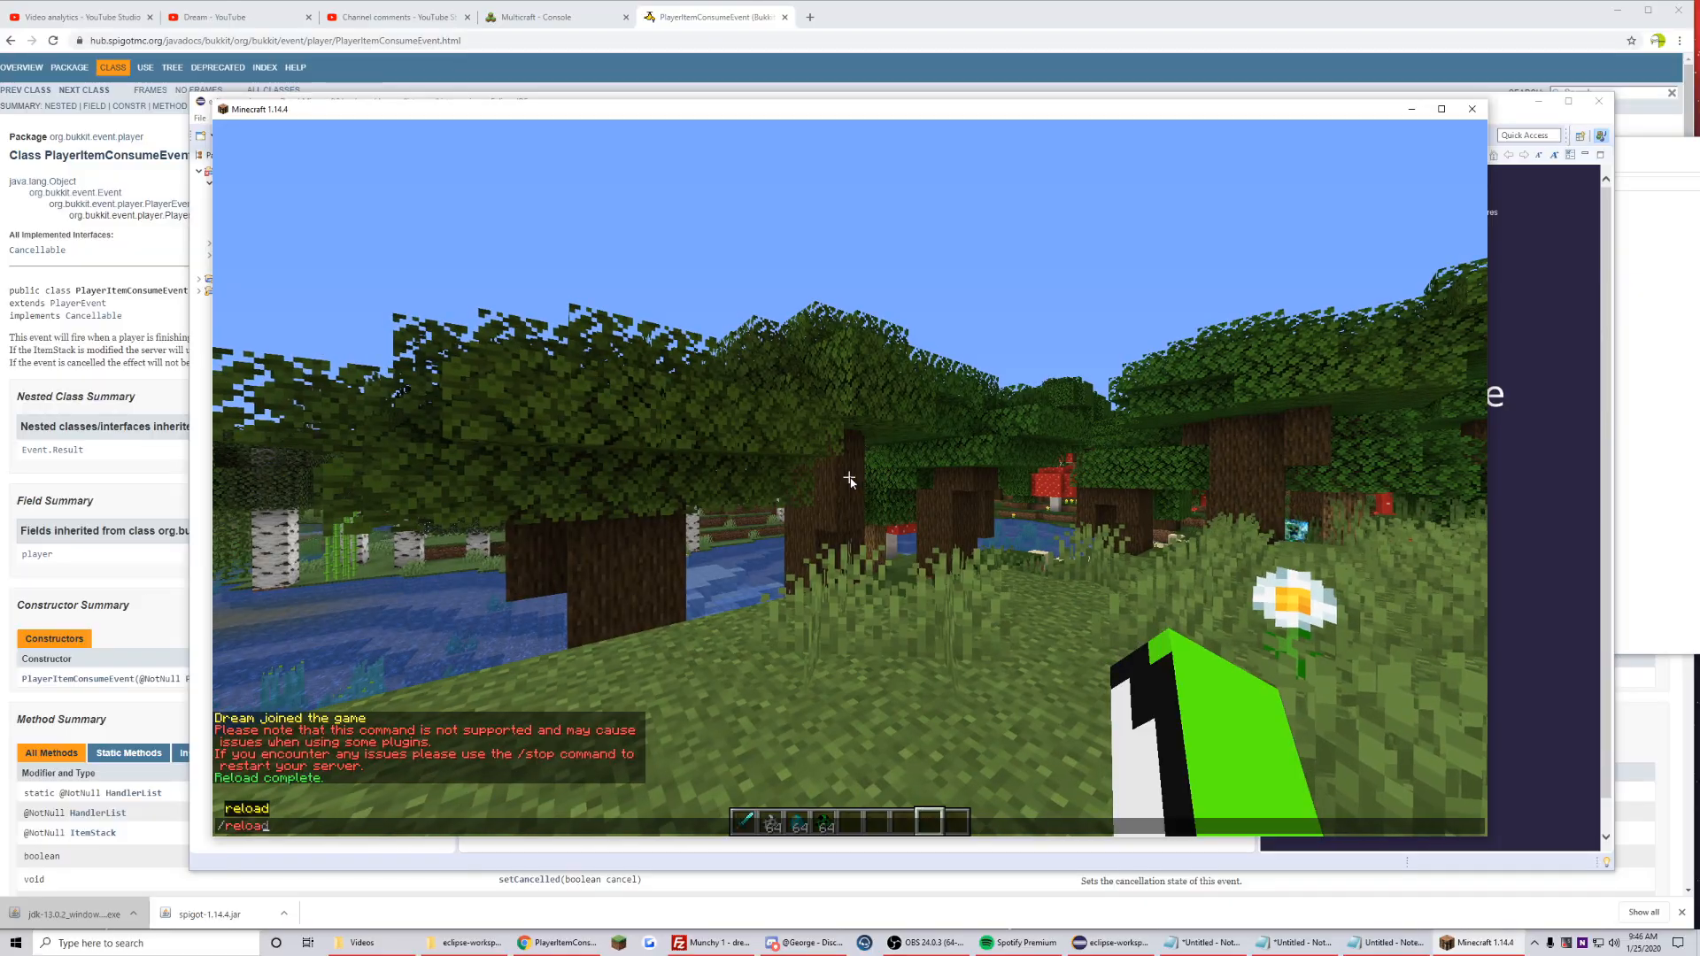
mouse_move(849, 479)
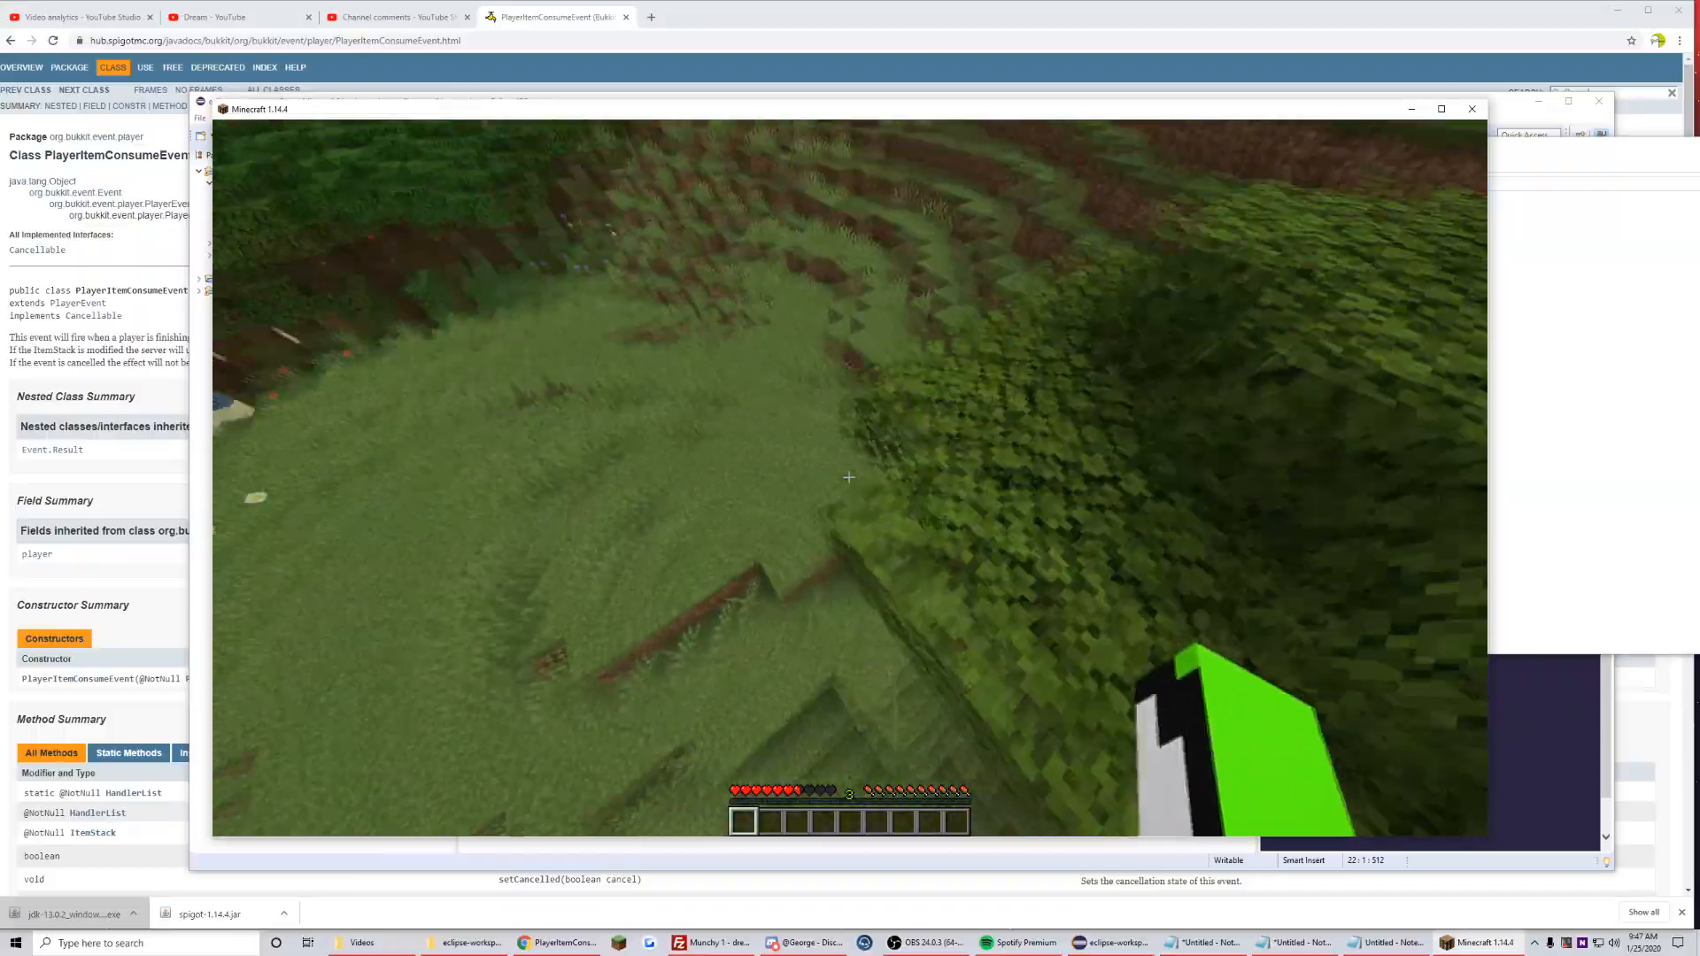
mouse_move(848, 477)
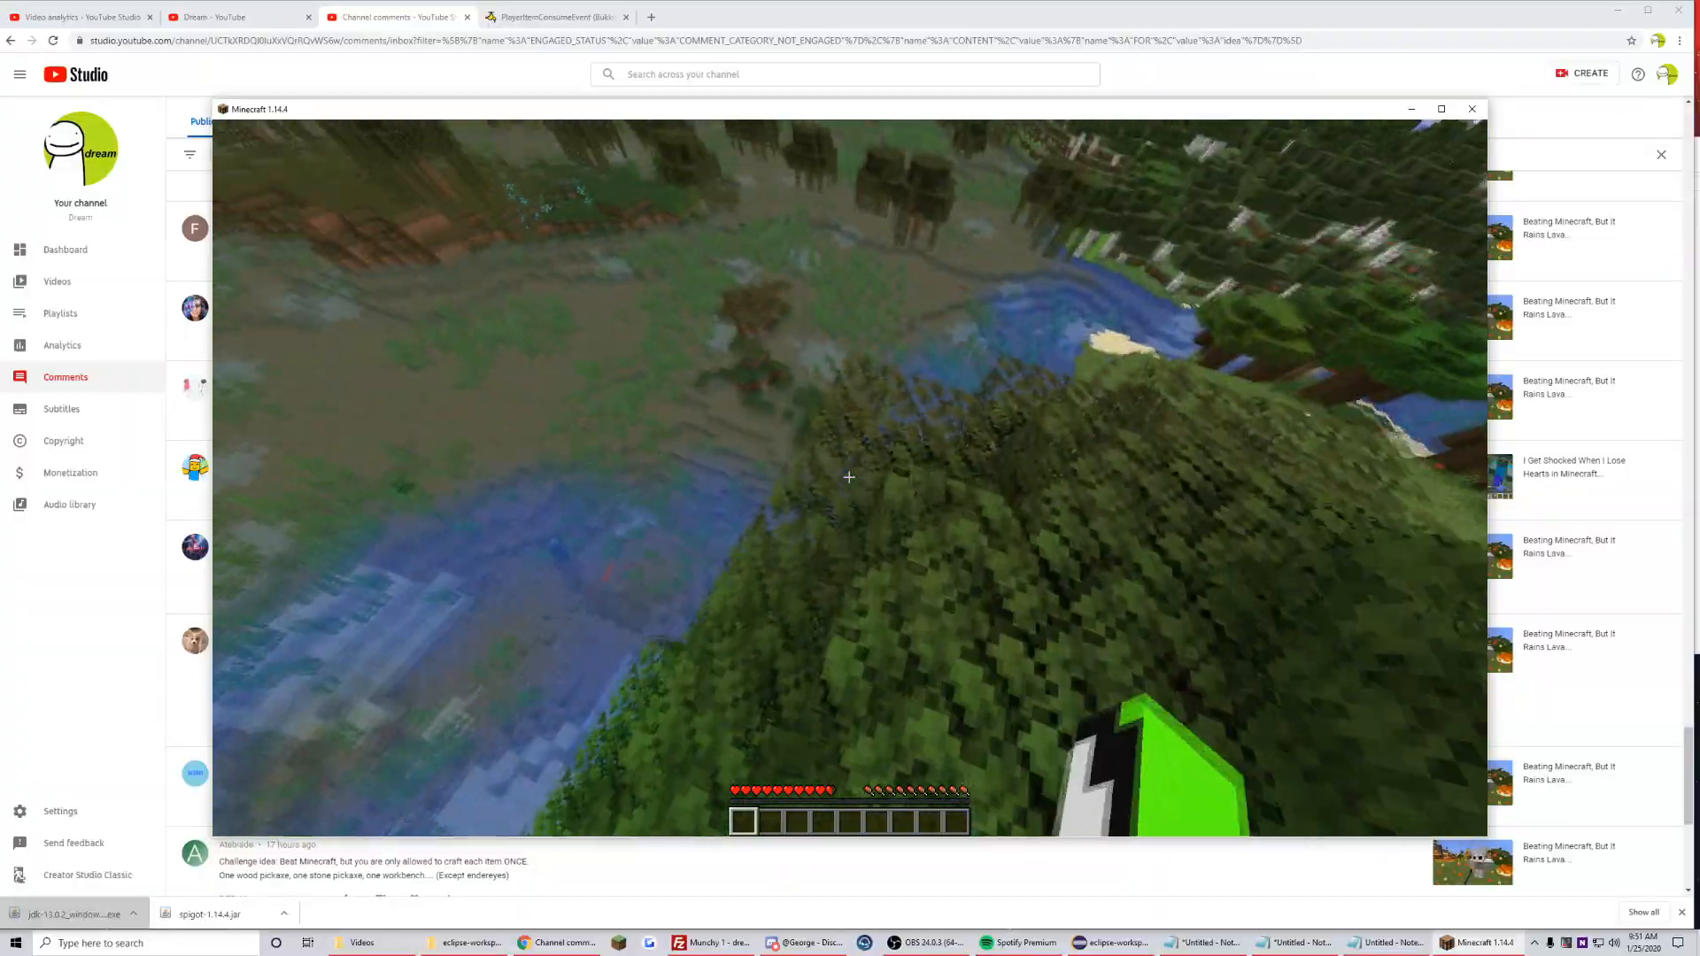
mouse_move(849, 477)
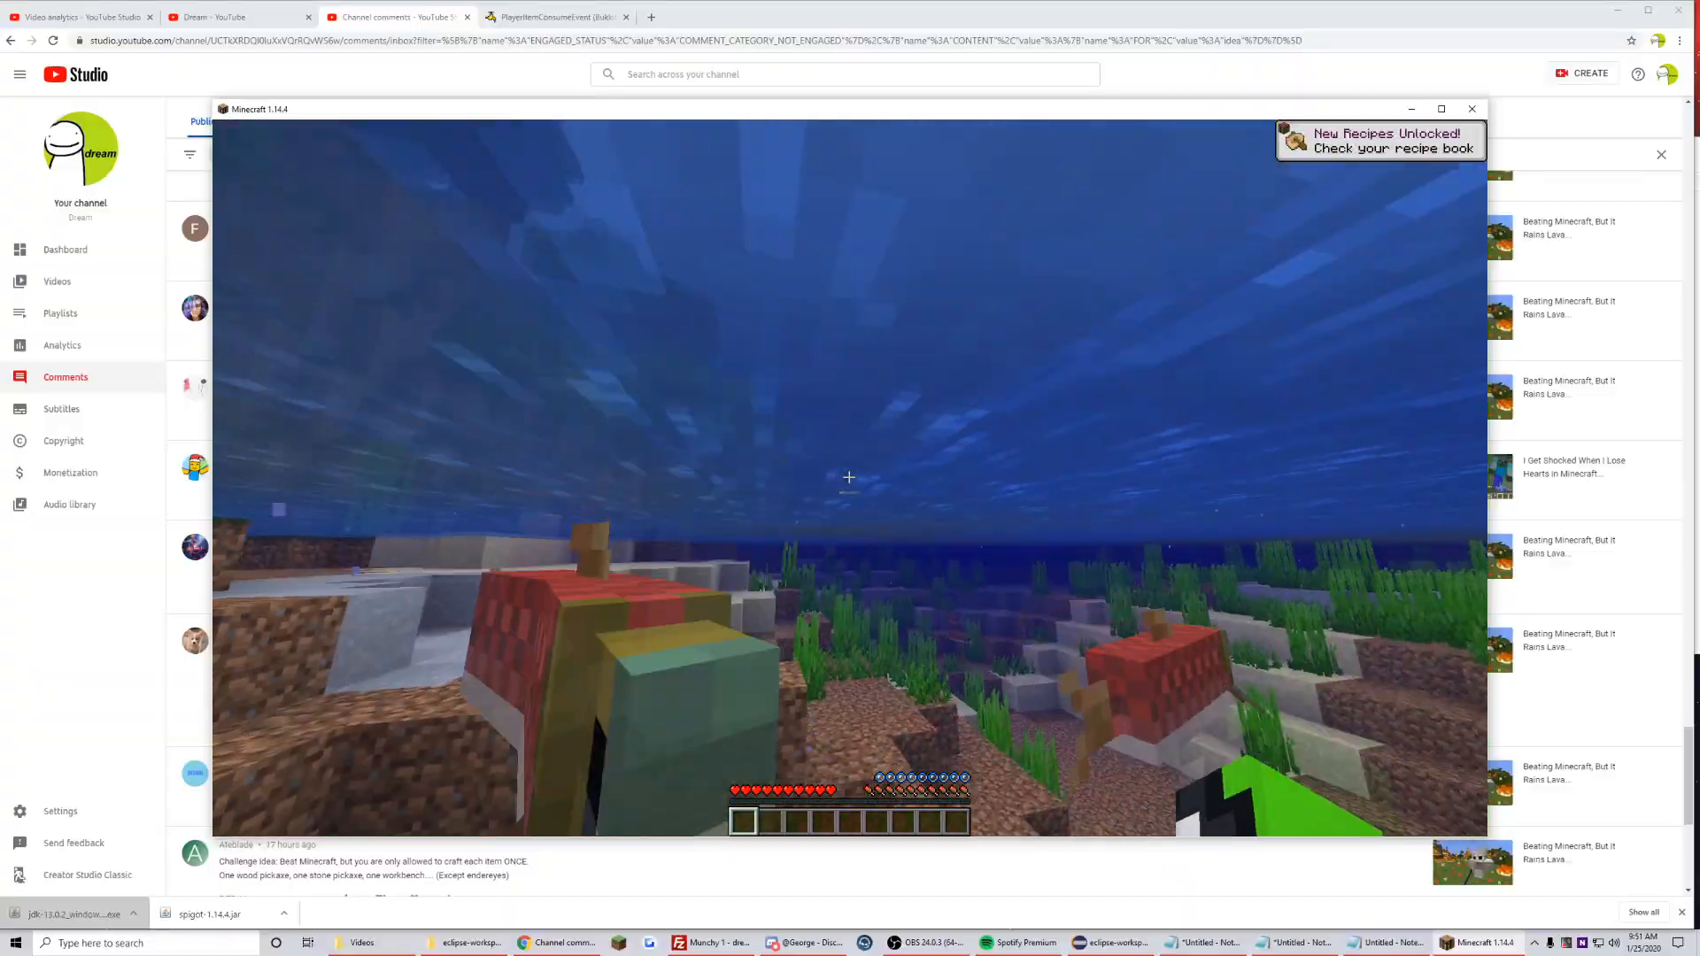
click(469, 942)
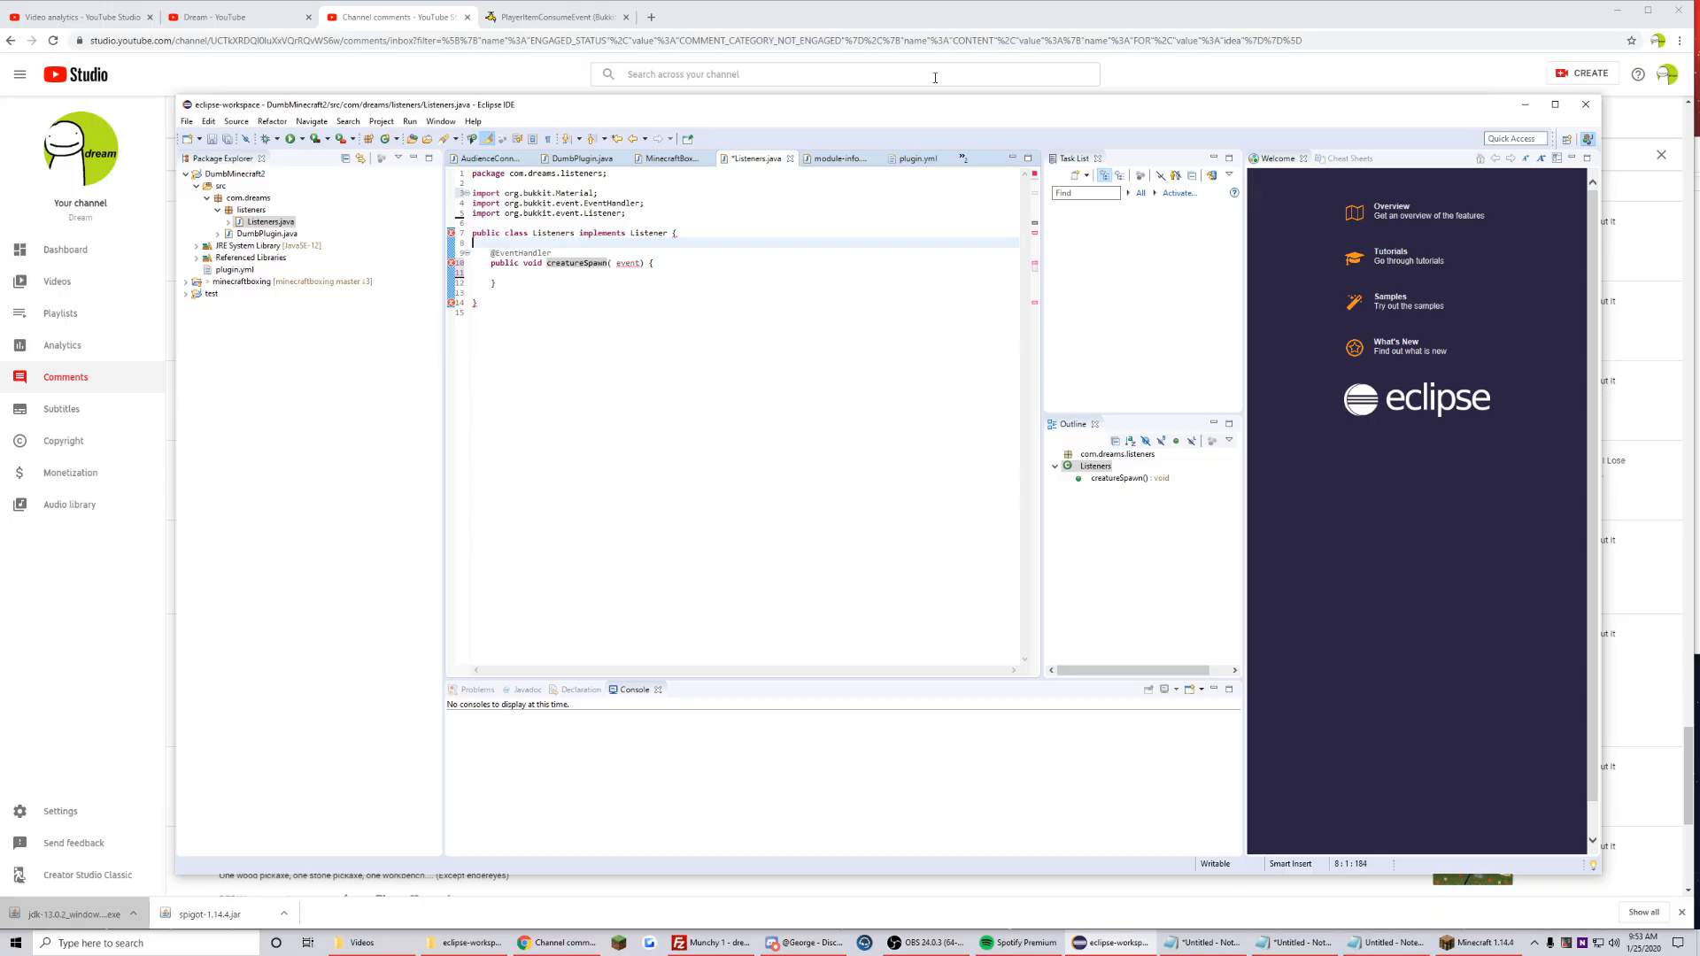
- Place the cursor at the file's end, then on the blank line below the imports
click(473, 312)
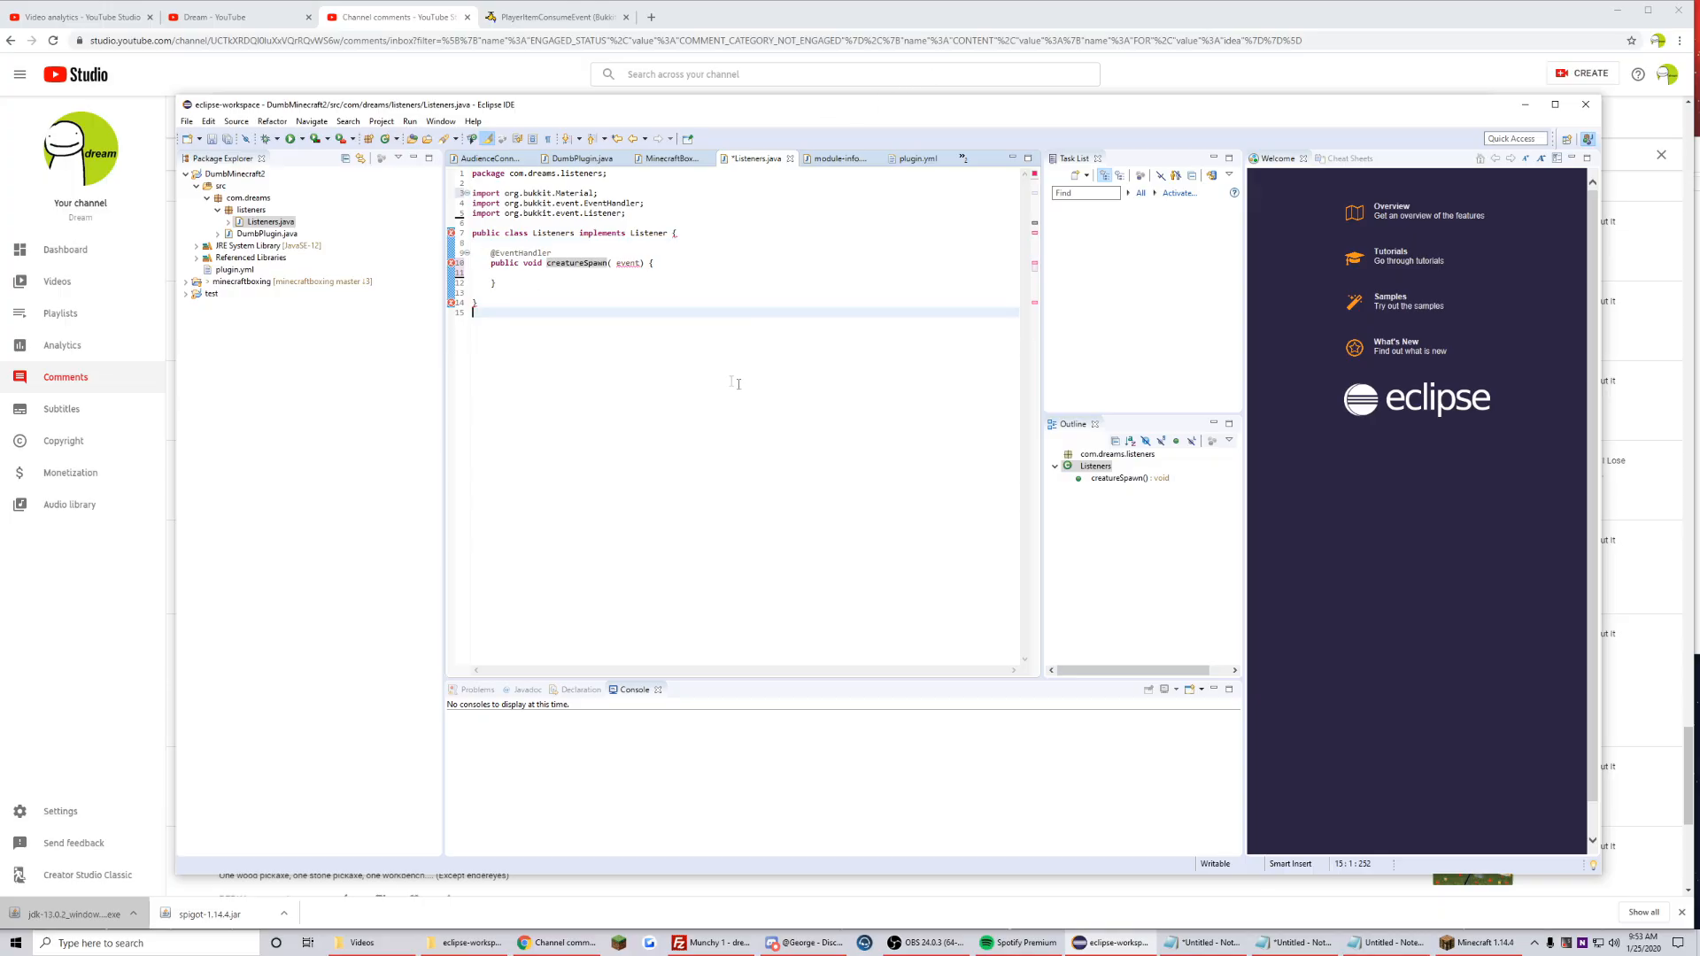
click(724, 213)
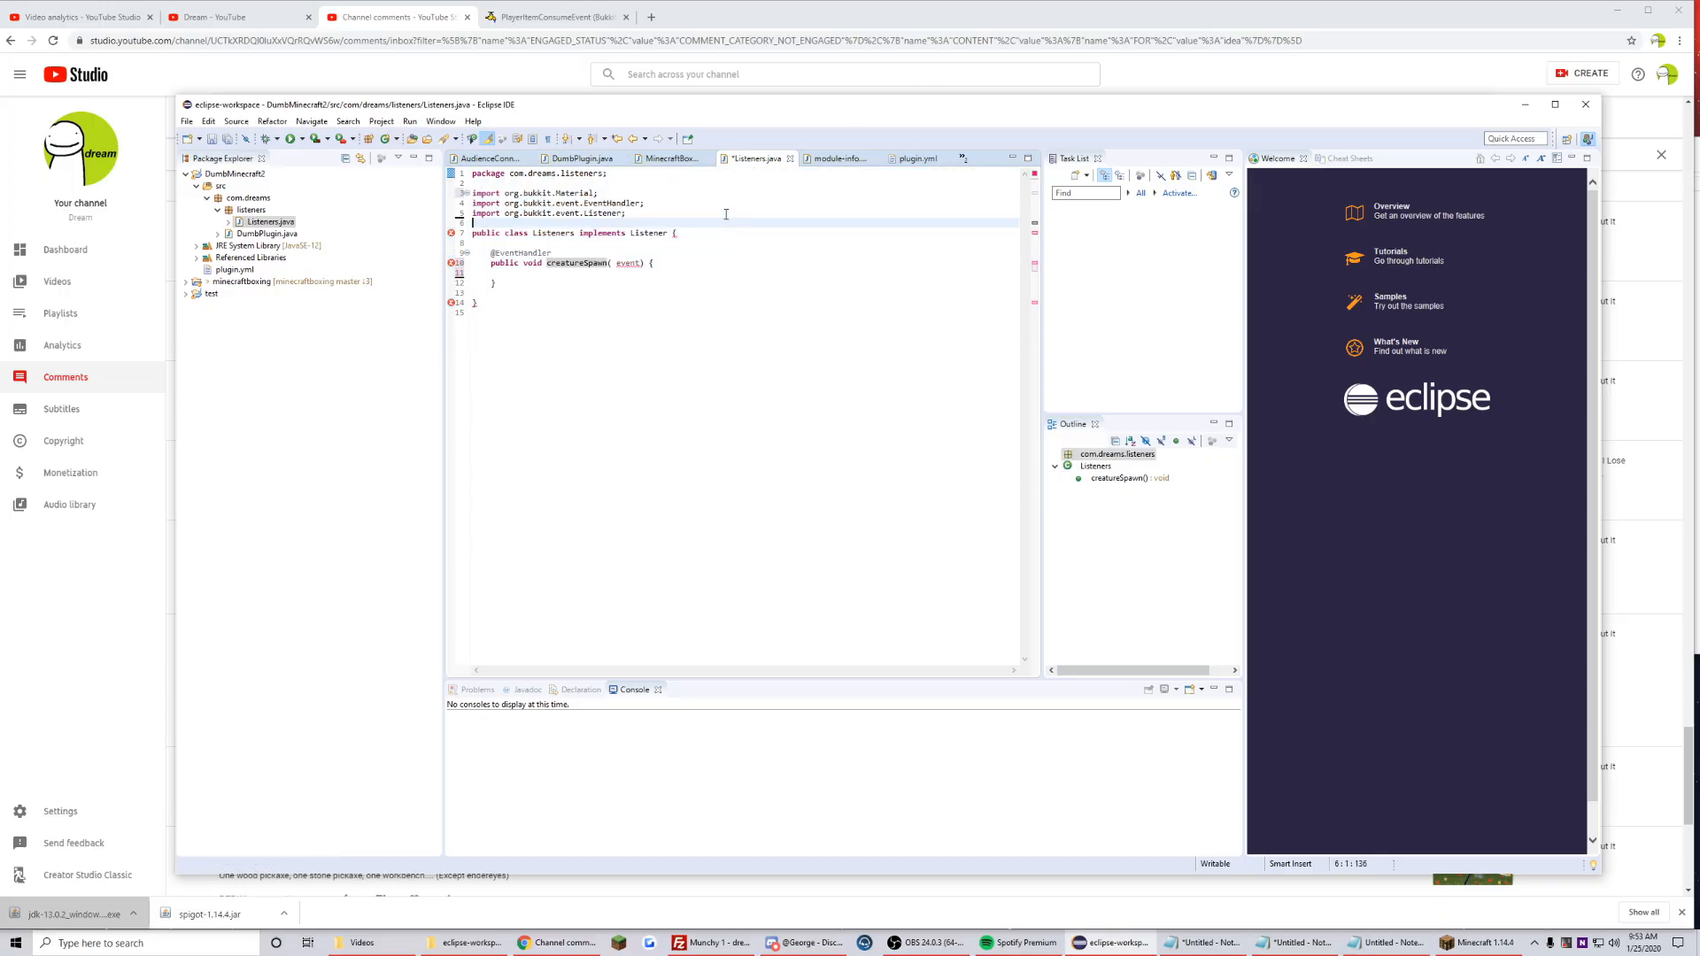